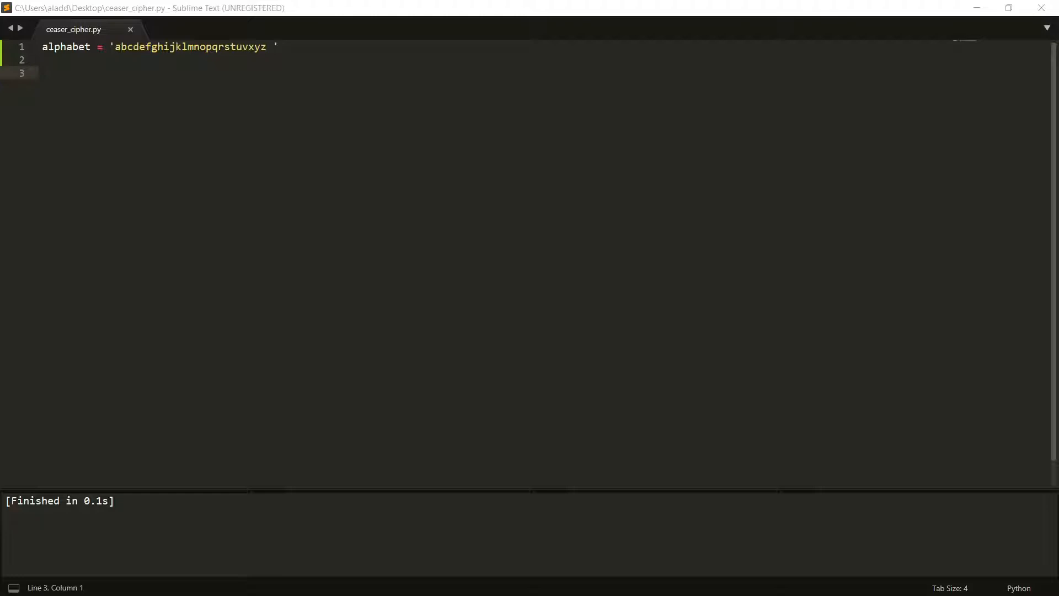
pyautogui.moveTo(955, 243)
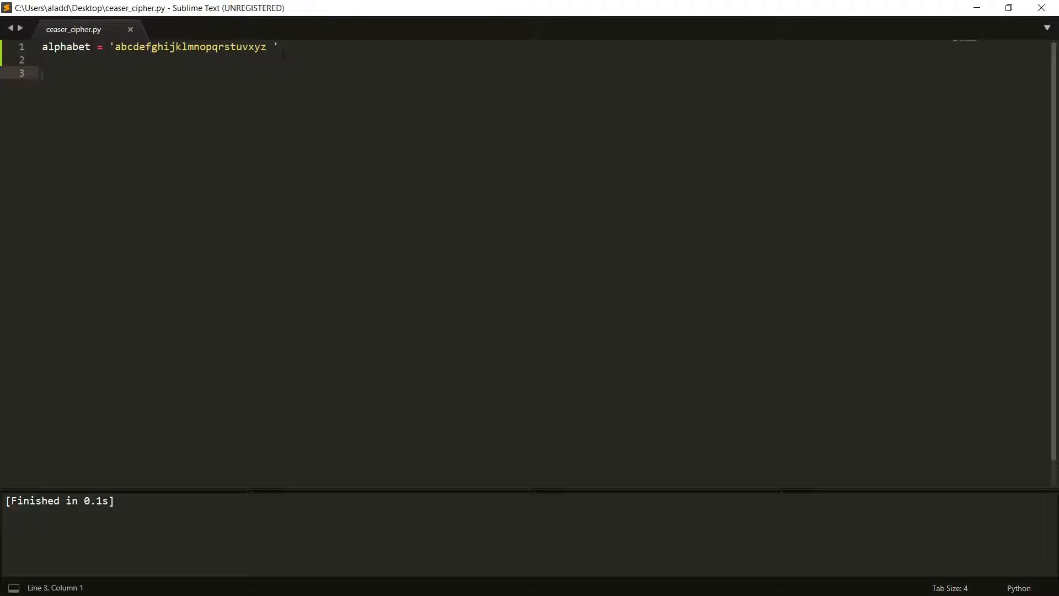
# Insert a blank line beneath the alphabet string for the next definition
pyautogui.click(43, 73)
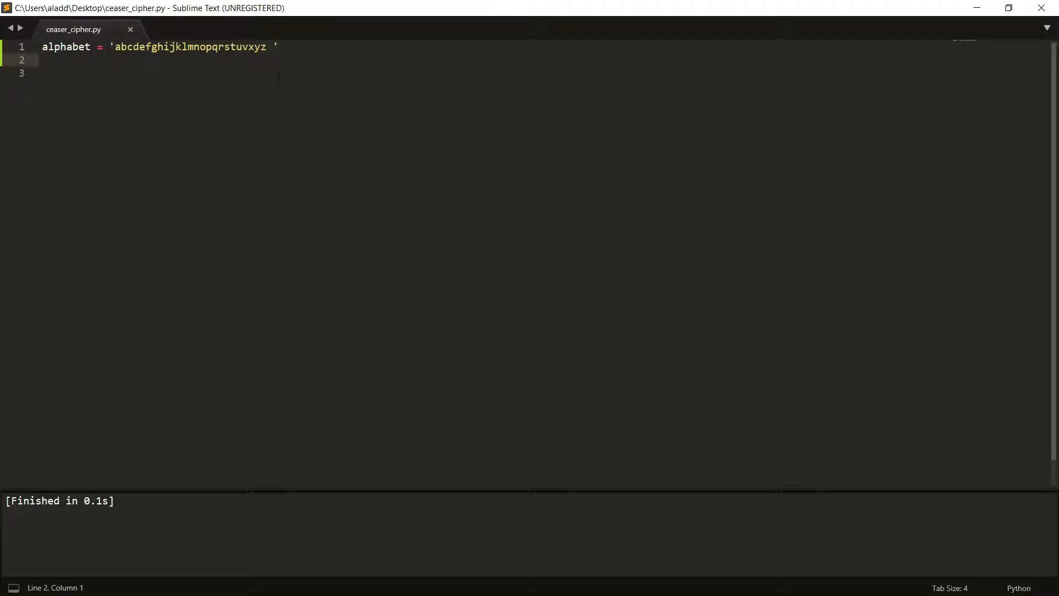
pyautogui.press('enter')
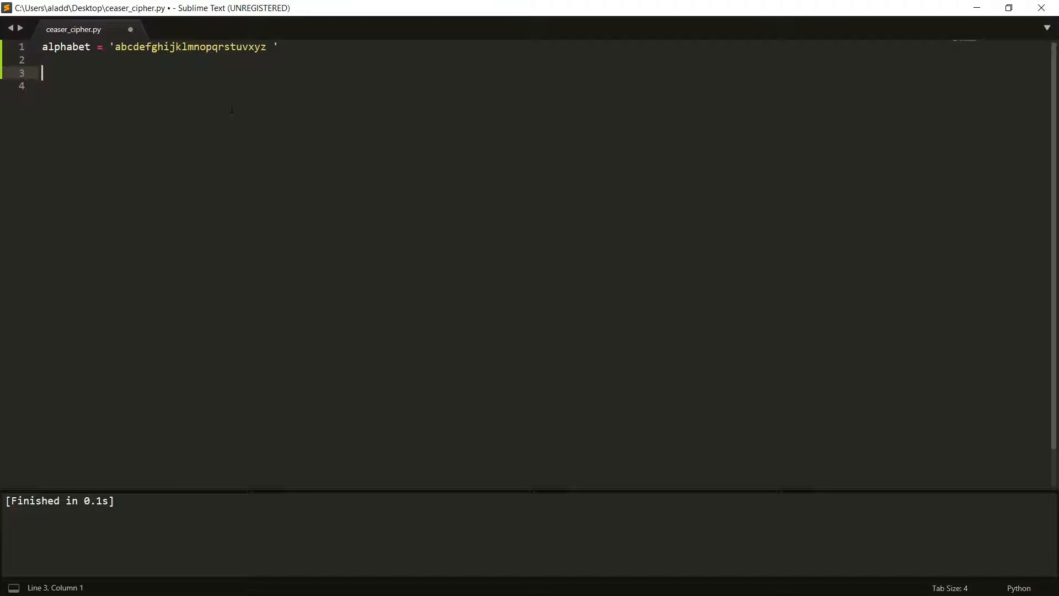
# Write letter_to_index = dict(zip(alphabet, range(len(alphabet)))) and move to the empty line below it
pyautogui.write('letter_to_ind')
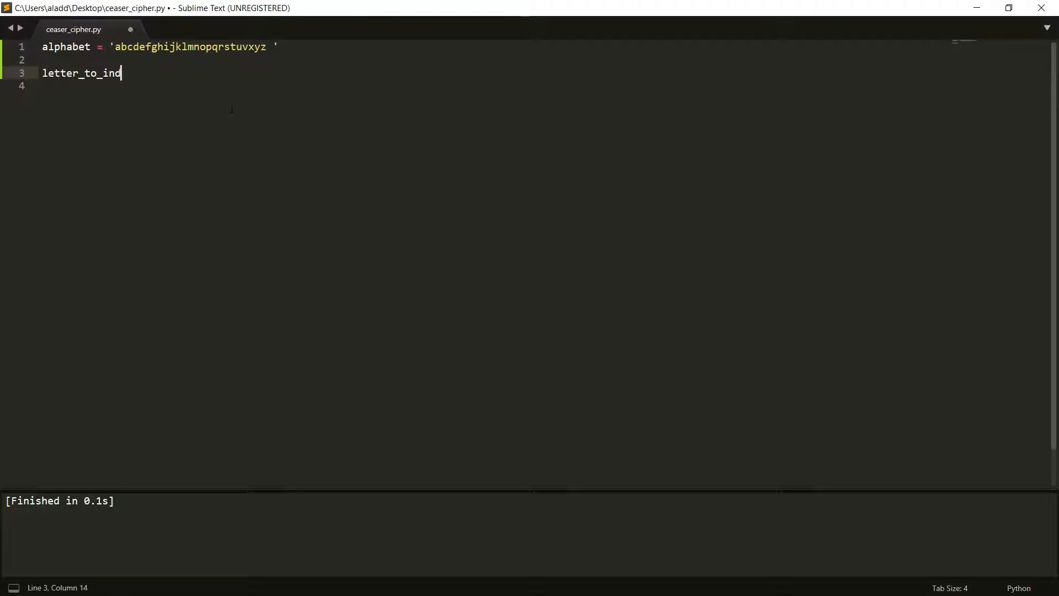
pyautogui.write('ex =')
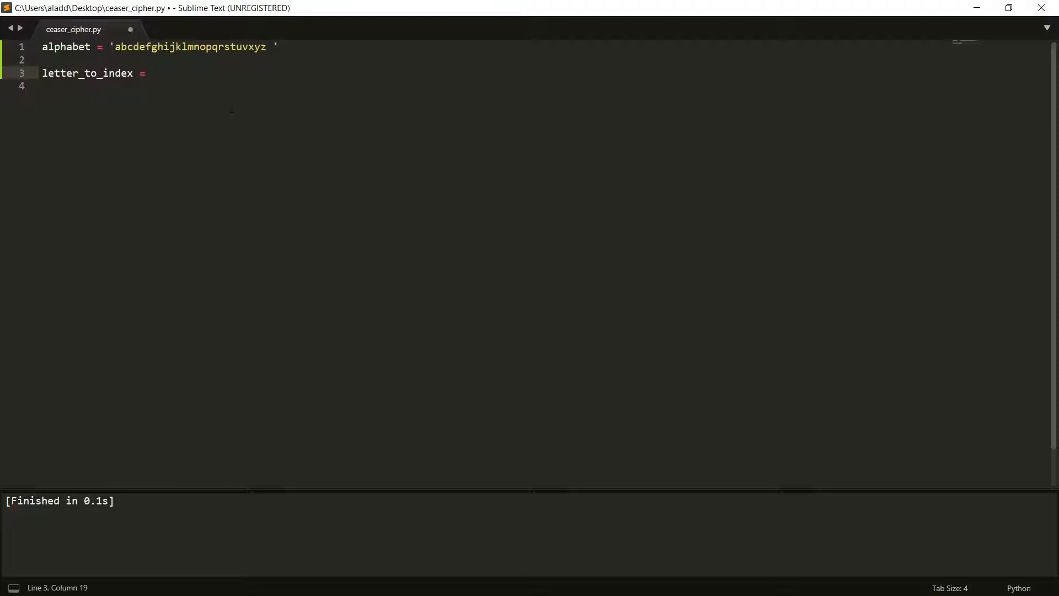
pyautogui.write('dict(zip)')
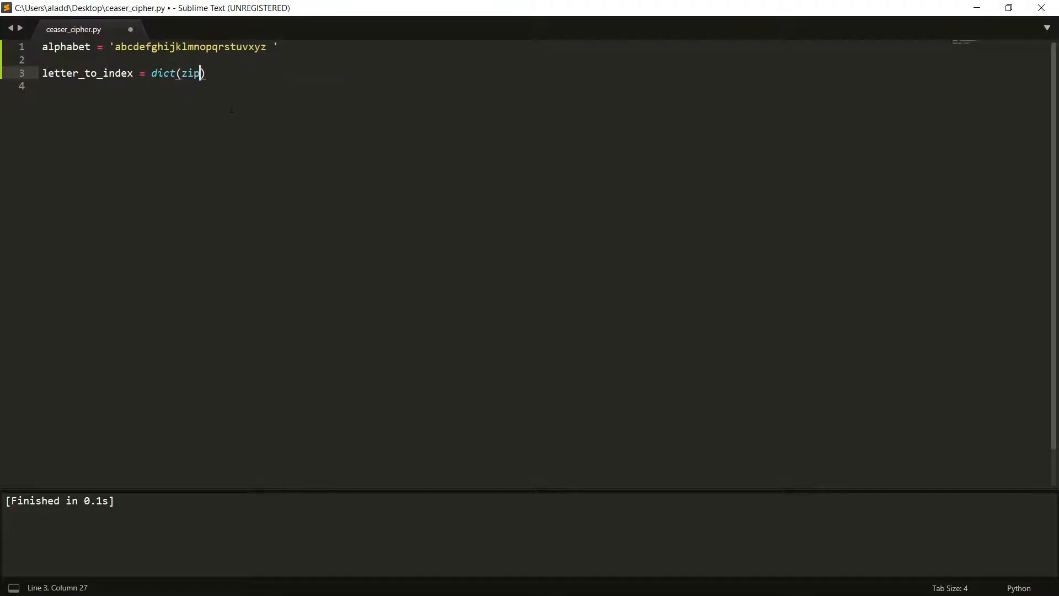
pyautogui.write('alphabet,')
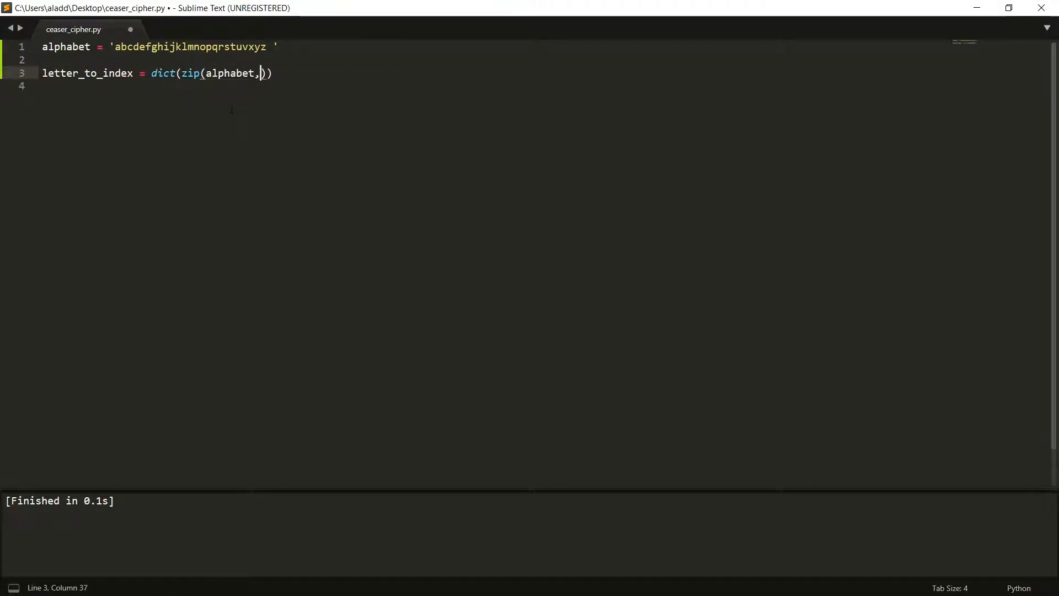
pyautogui.write('range(len(alpha')
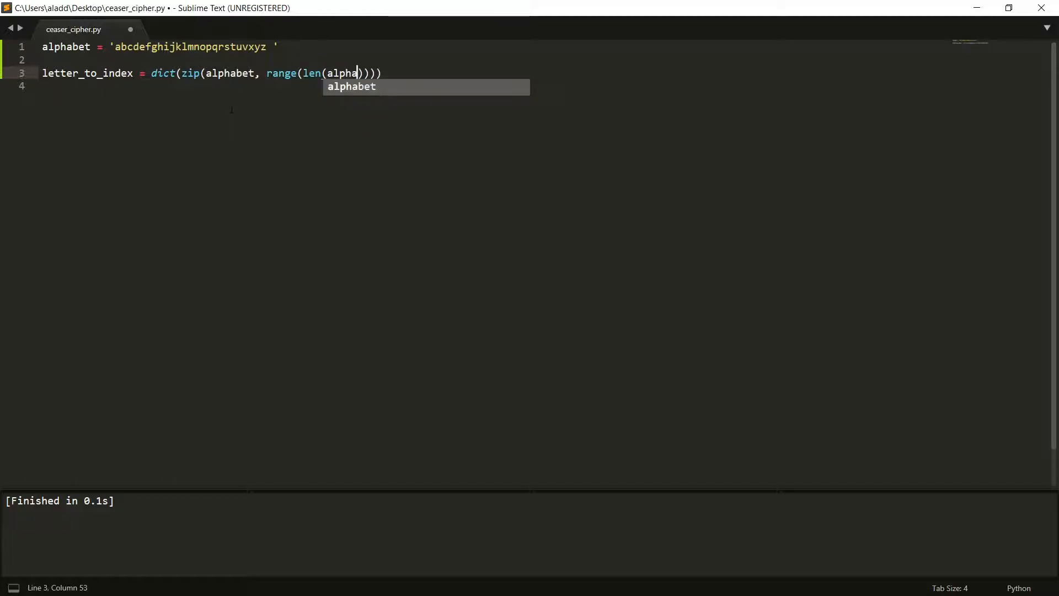
pyautogui.press('Tab')
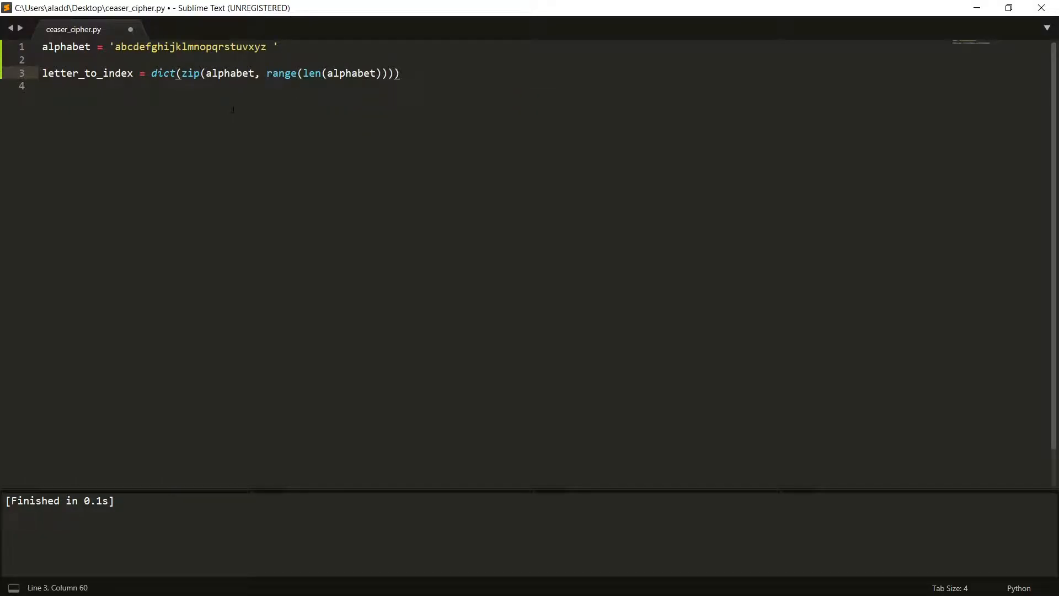
pyautogui.press('enter')
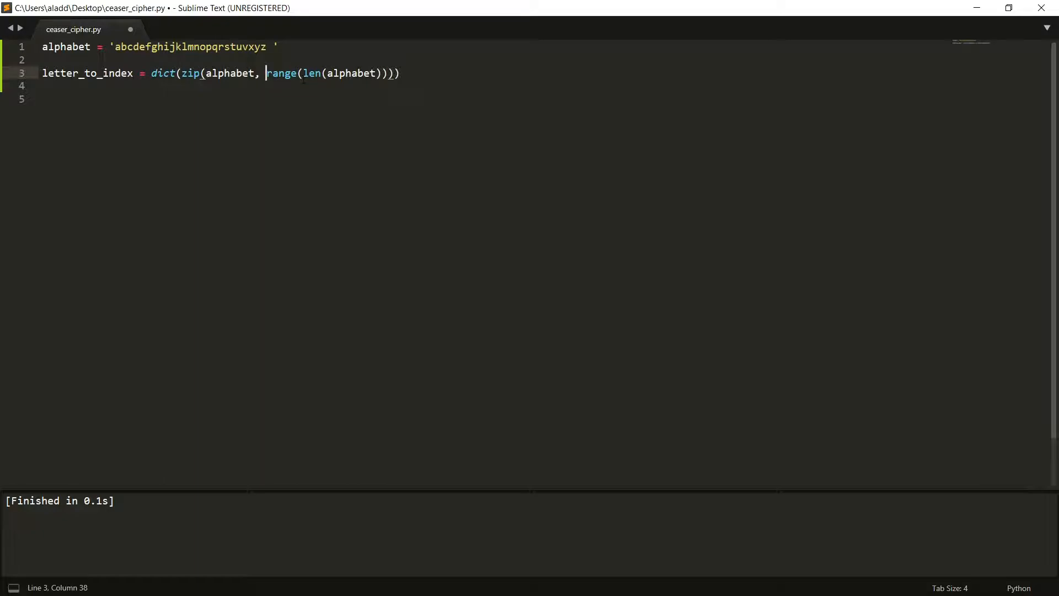
pyautogui.click(278, 73)
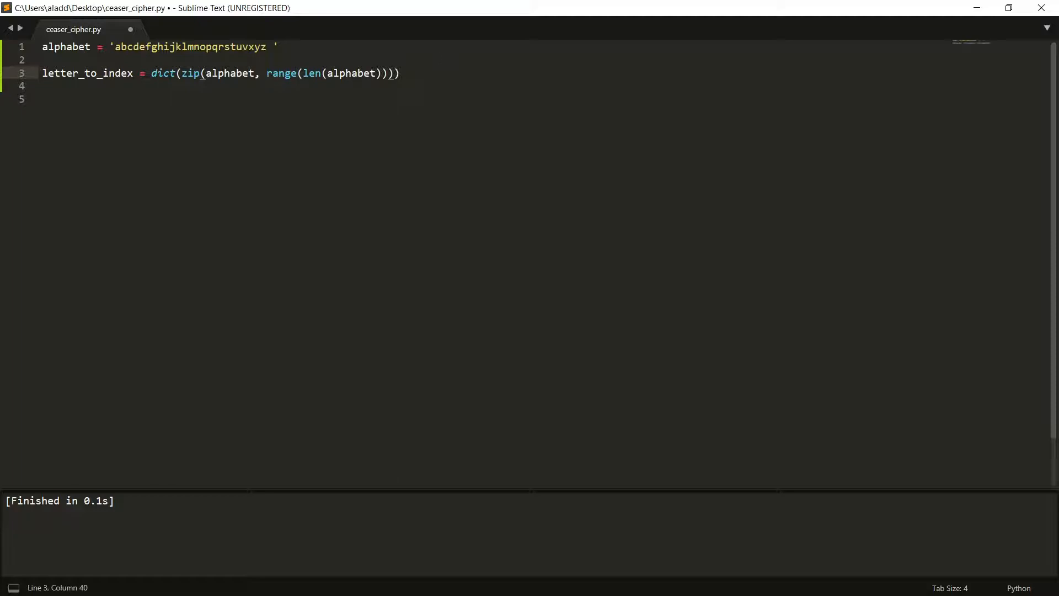
pyautogui.doubleClick(65, 46)
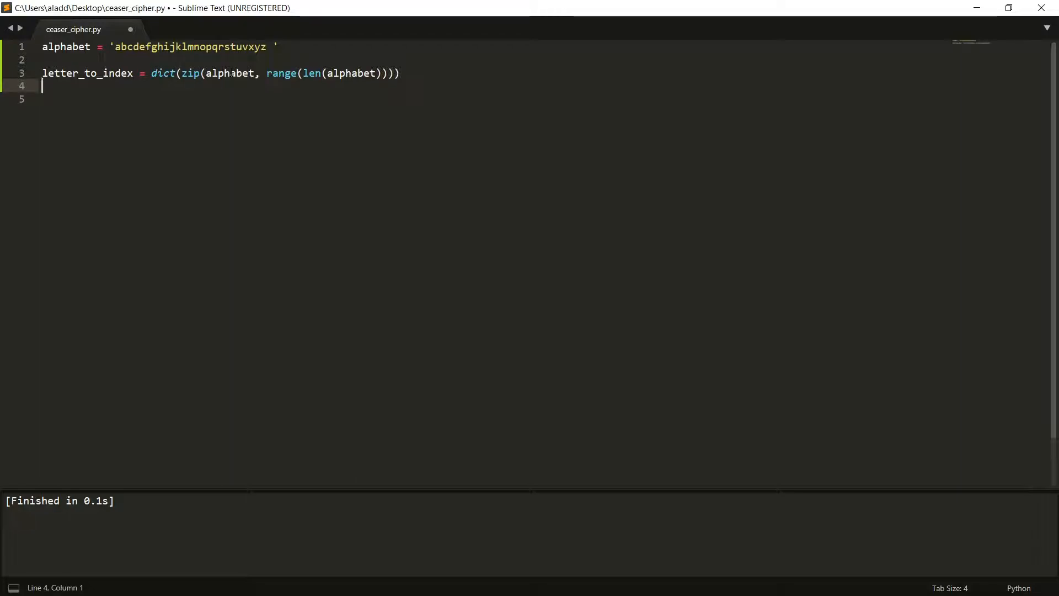
pyautogui.doubleClick(190, 73)
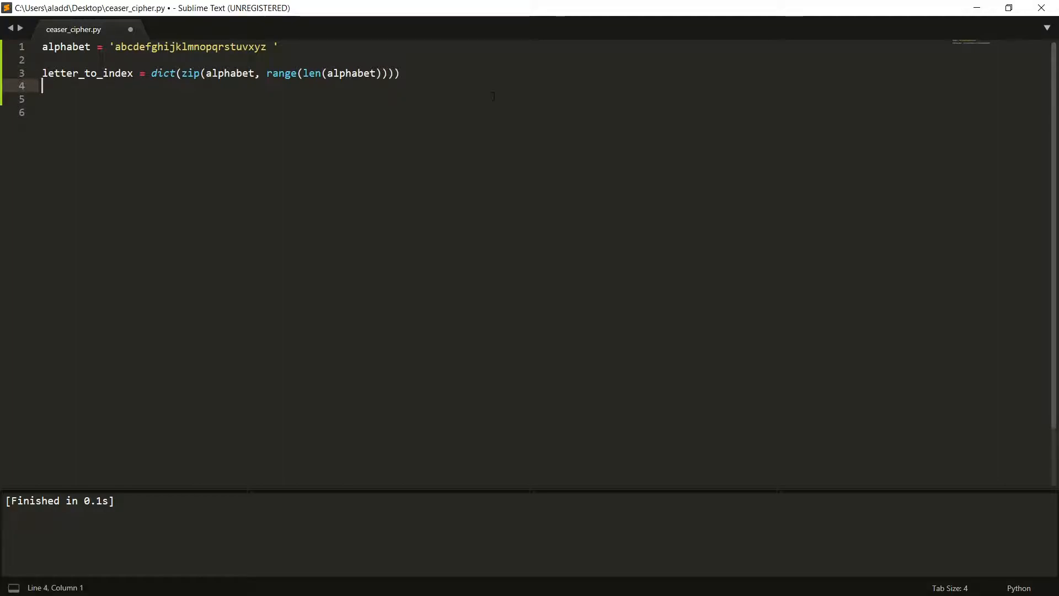
# Write index_to_letter = dict(zip(range(len(alphabet)), alphabet)) below letter_to_index
pyautogui.write('index_to_letter =')
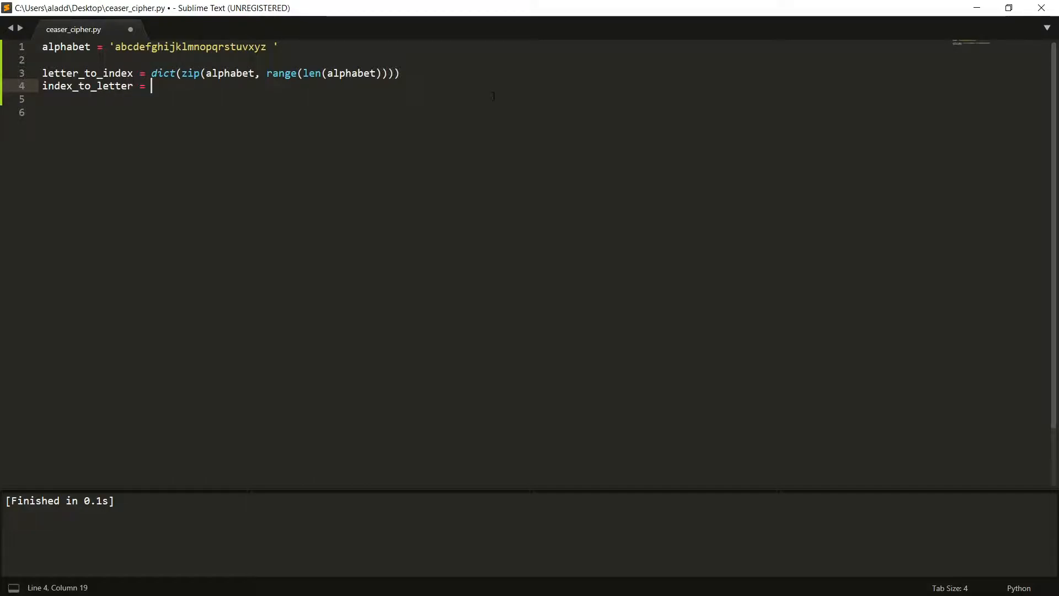
pyautogui.doubleClick(87, 72)
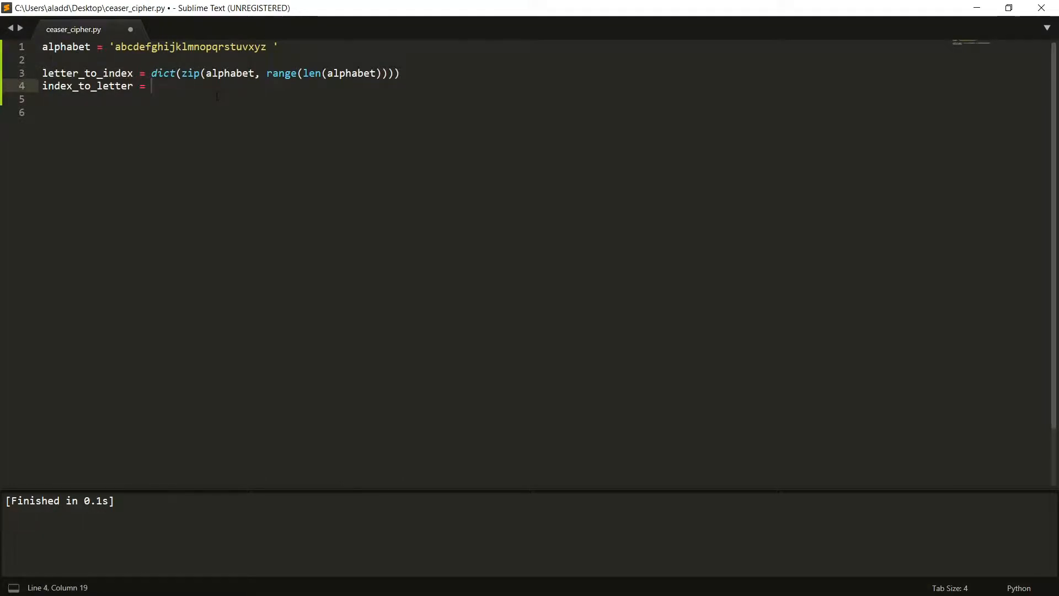
pyautogui.write('dict(zip(')
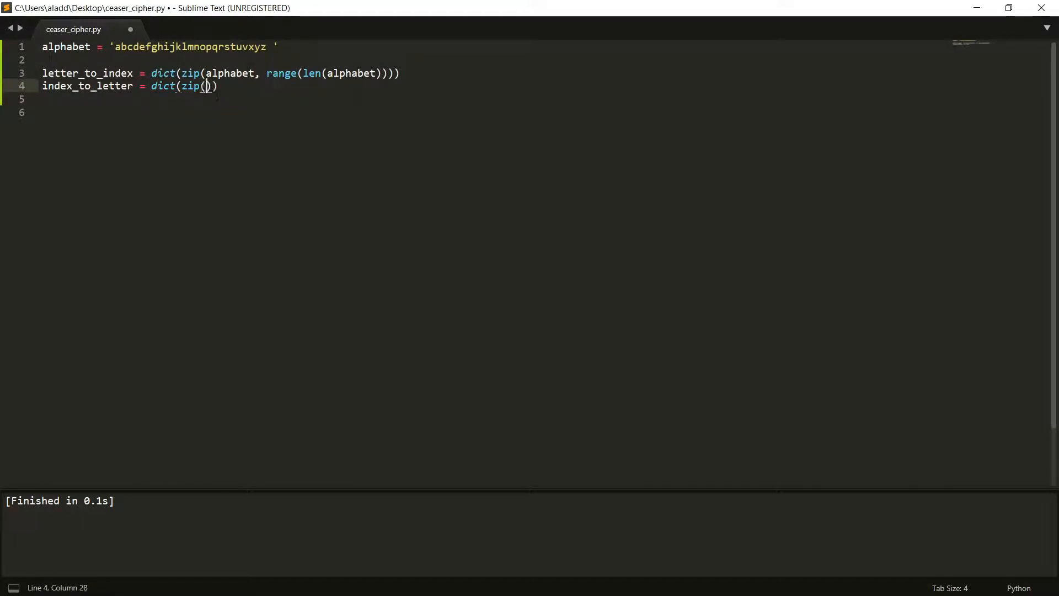
pyautogui.write('range(len(alphabet')
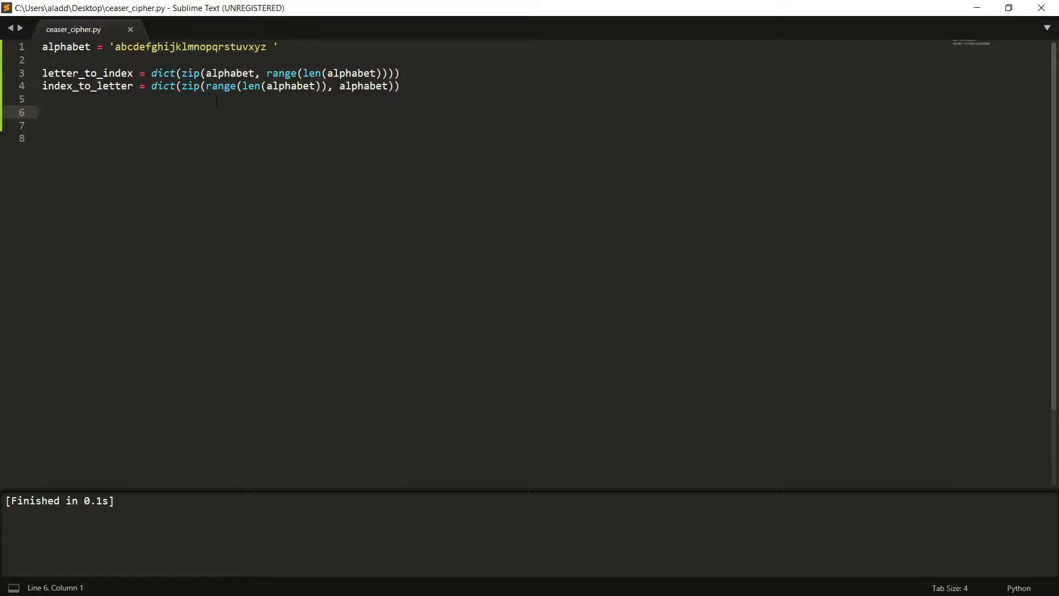
# Add a stub encrypt(message, shift=3) function whose body is pass
pyautogui.write('def encrypt')
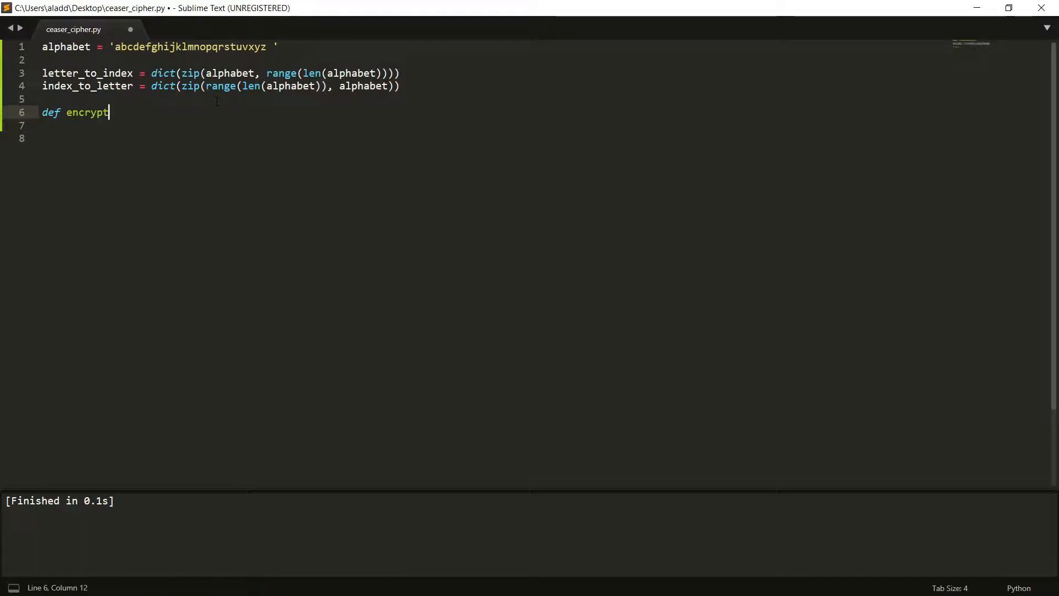
pyautogui.write('(message, shift')
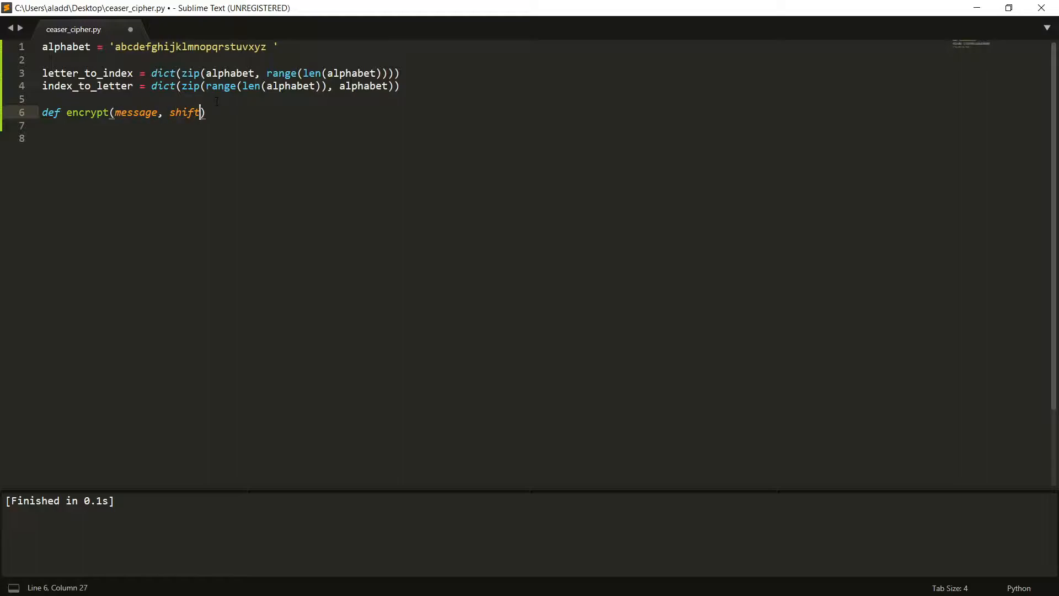
pyautogui.write('=3')
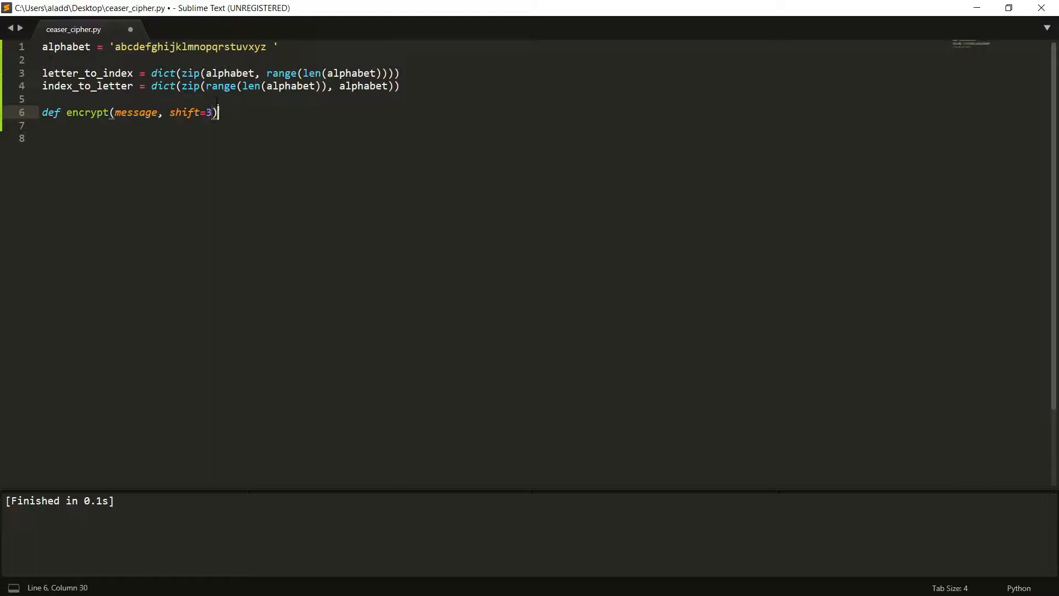
pyautogui.write(':')
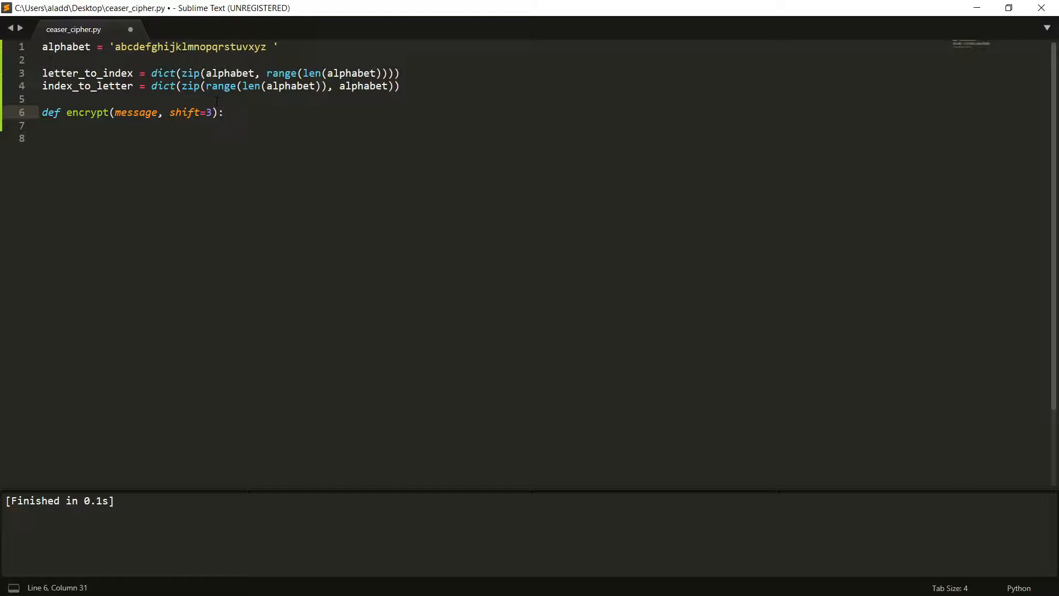
pyautogui.write('pass')
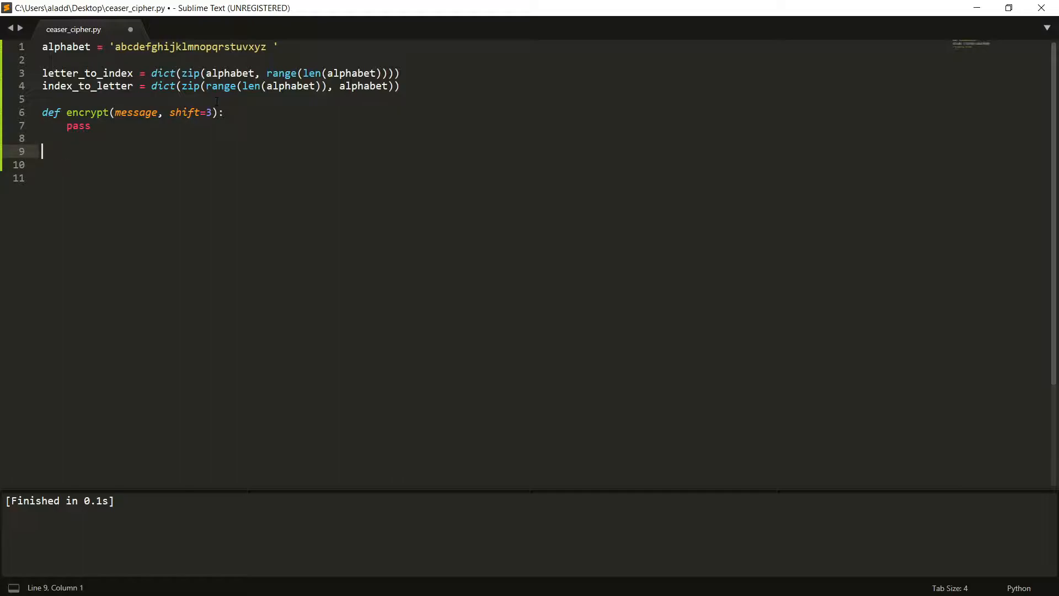
# Add a stub decrypt(ciphered_text, shift=3), a main() stub and a main() call at the bottom
pyautogui.write('def decryp')
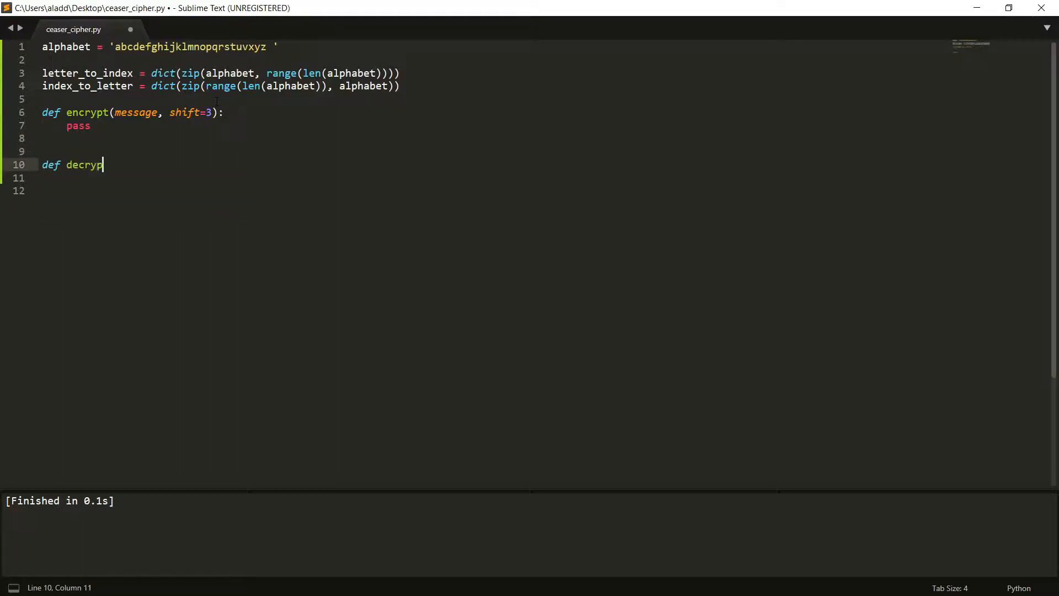
pyautogui.write('()')
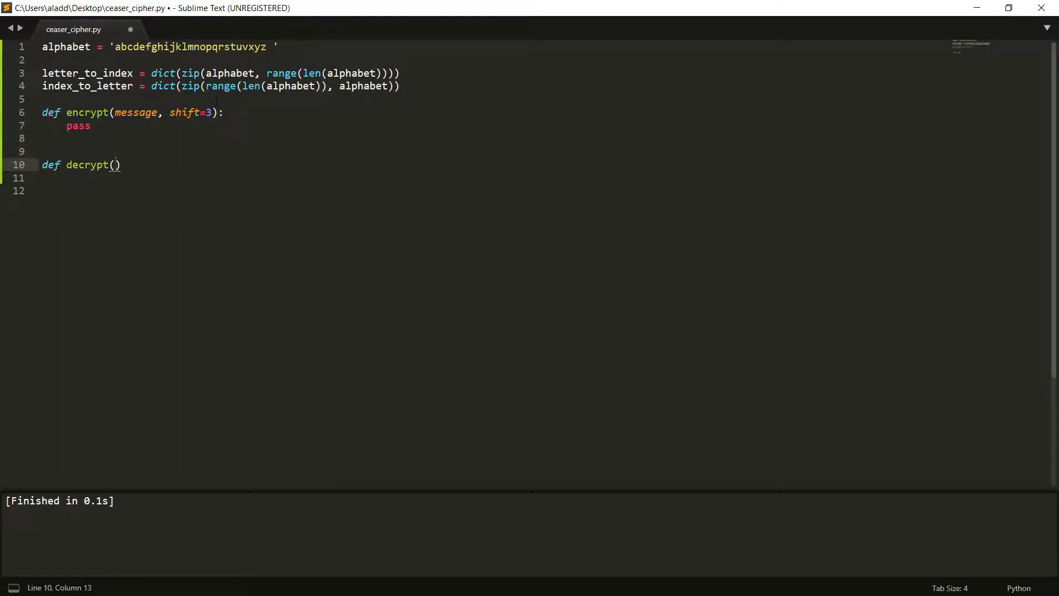
pyautogui.write('ciphered_')
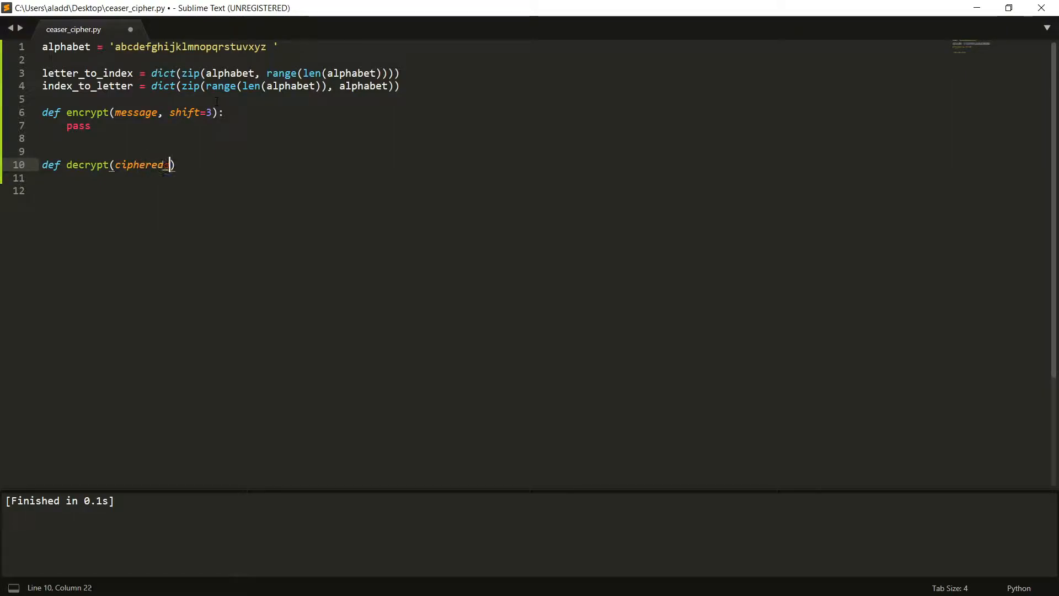
pyautogui.write('text, shift=3')
pyautogui.write('def ')
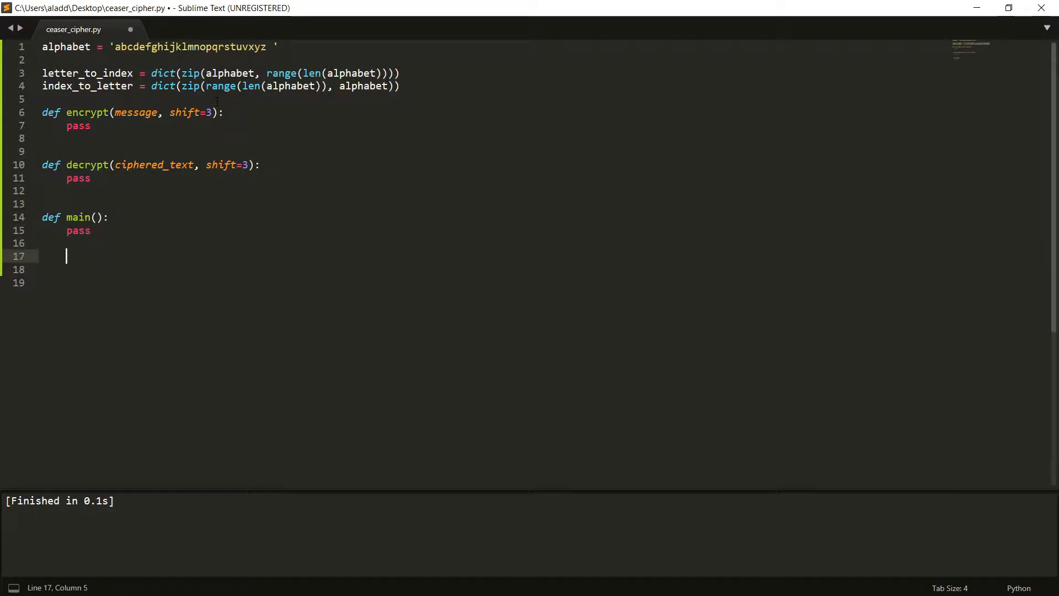
pyautogui.write('main()')
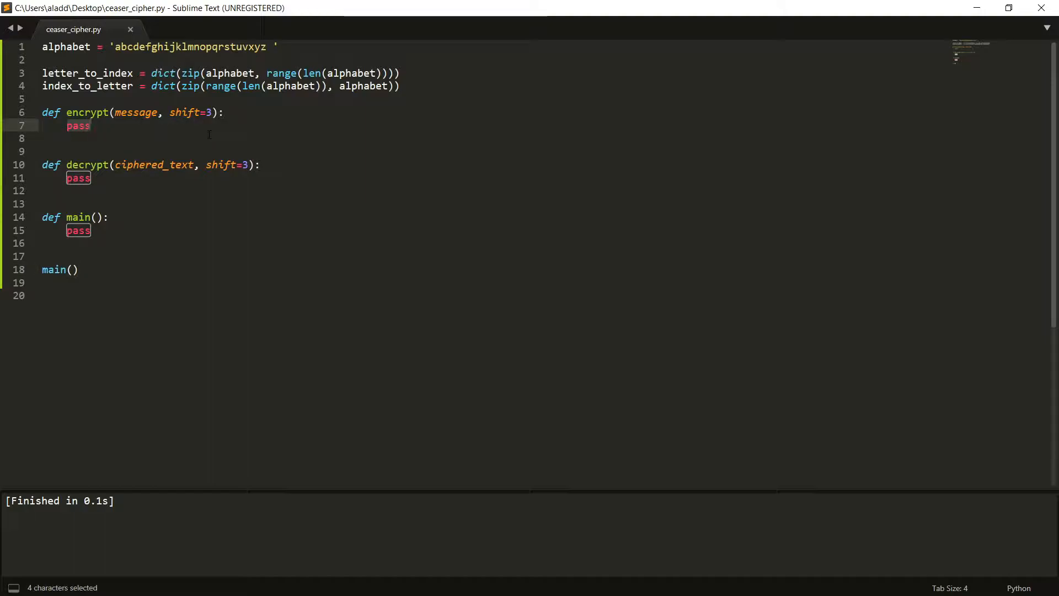
# Replace pass with cipher = '' and a loop computing (letter_to_index[letter] + shift) % len(alphabet)
pyautogui.press('Delete')
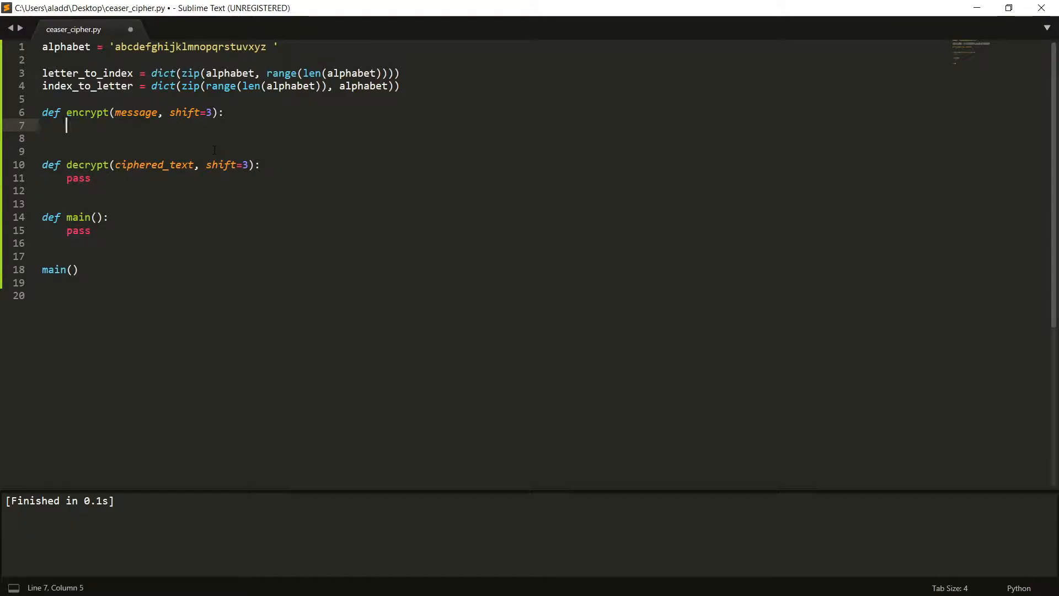
pyautogui.write('ci')
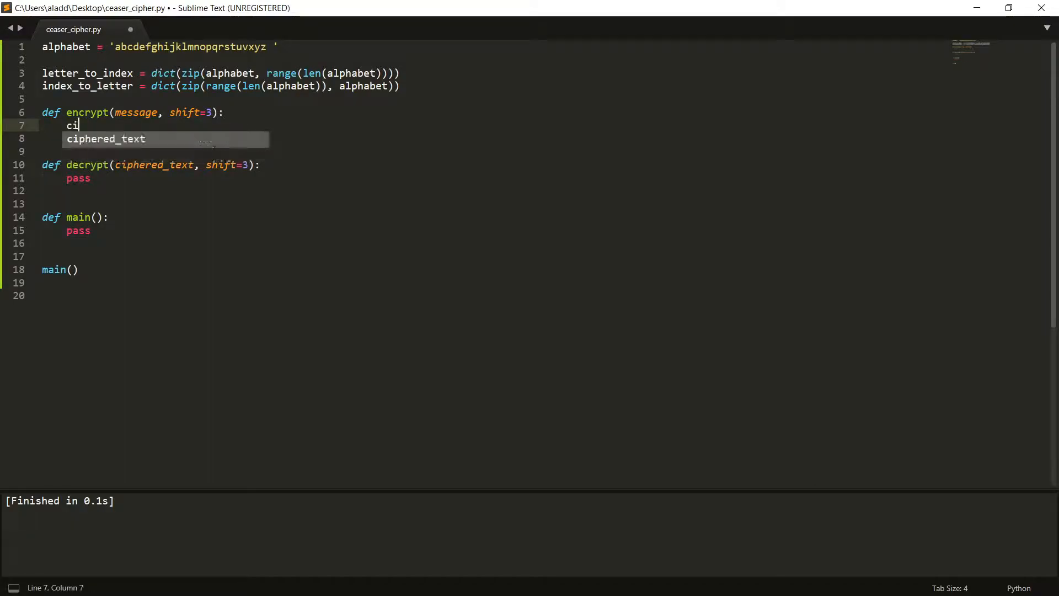
pyautogui.write("pher = '")
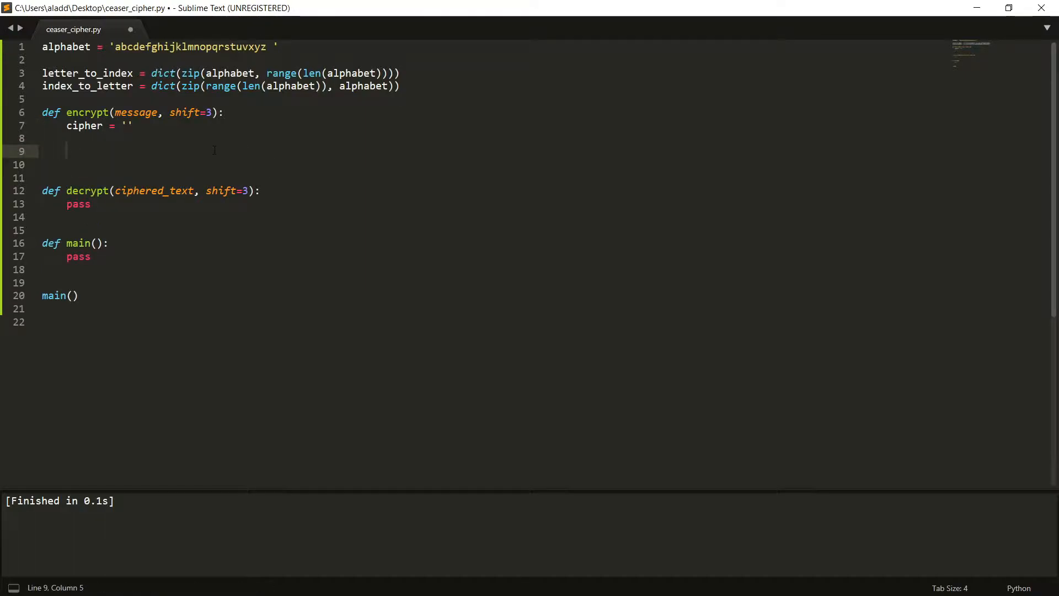
pyautogui.write('for letter in')
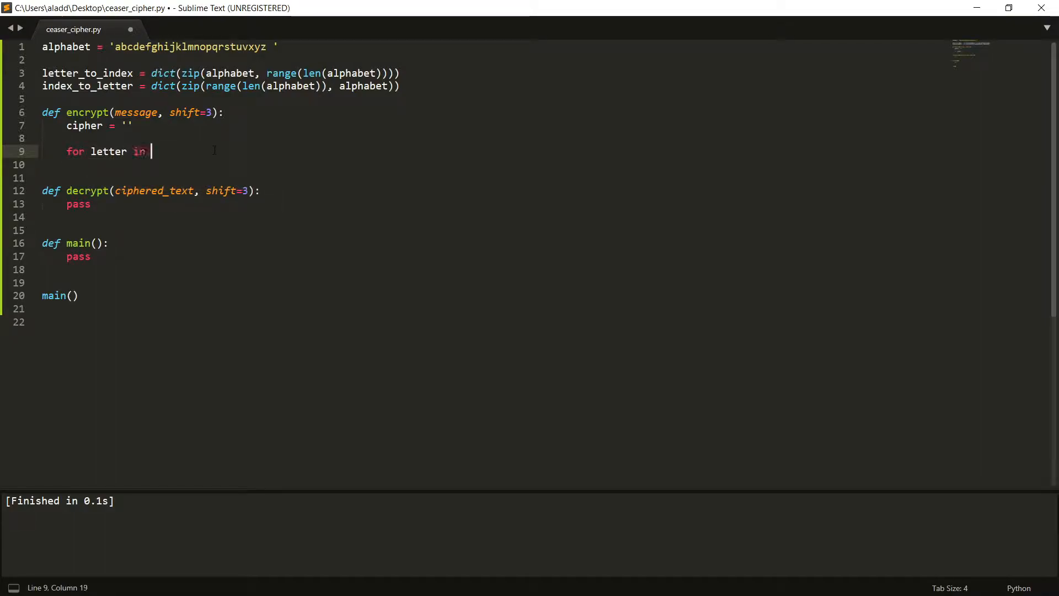
pyautogui.write('message:')
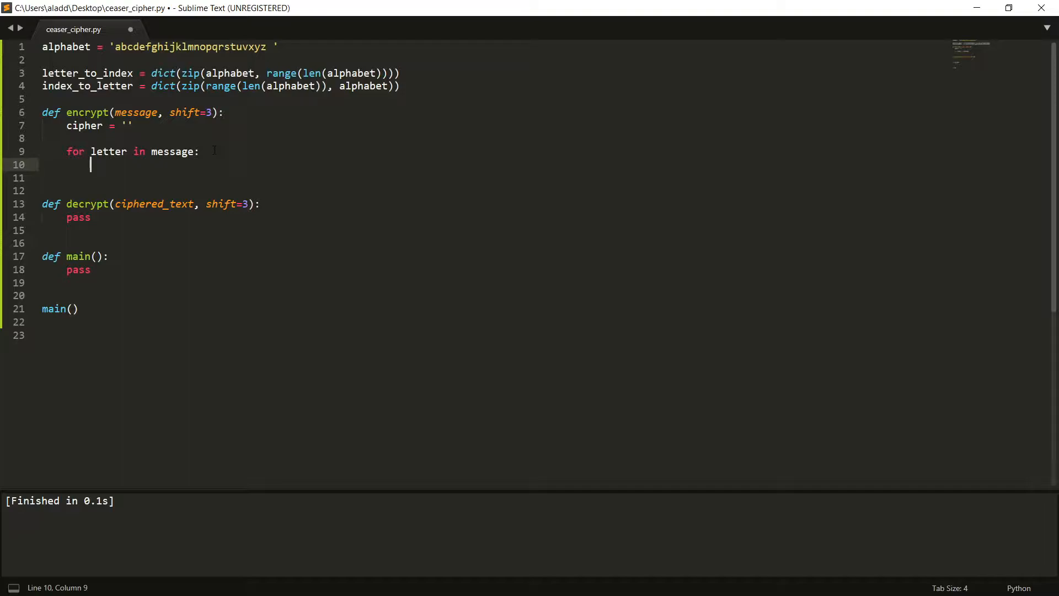
pyautogui.write('letter')
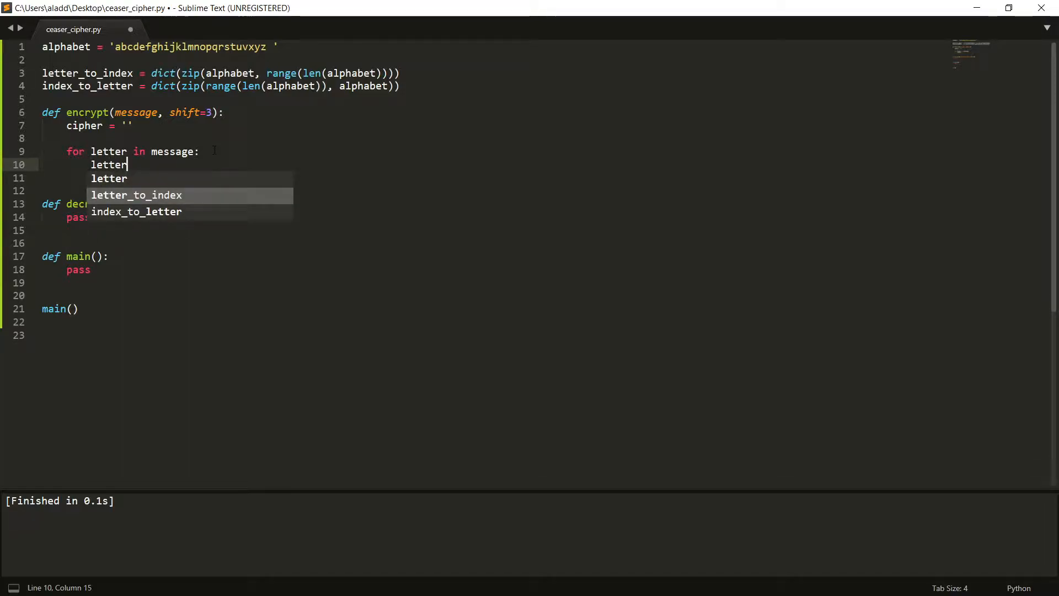
pyautogui.write('_to_index[letter] +')
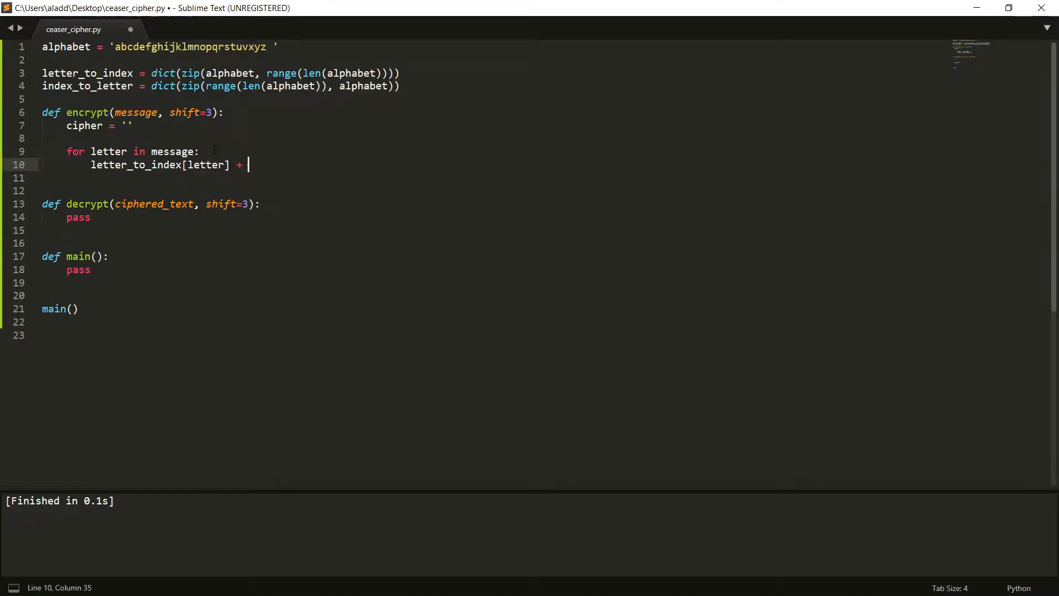
pyautogui.write('shift')
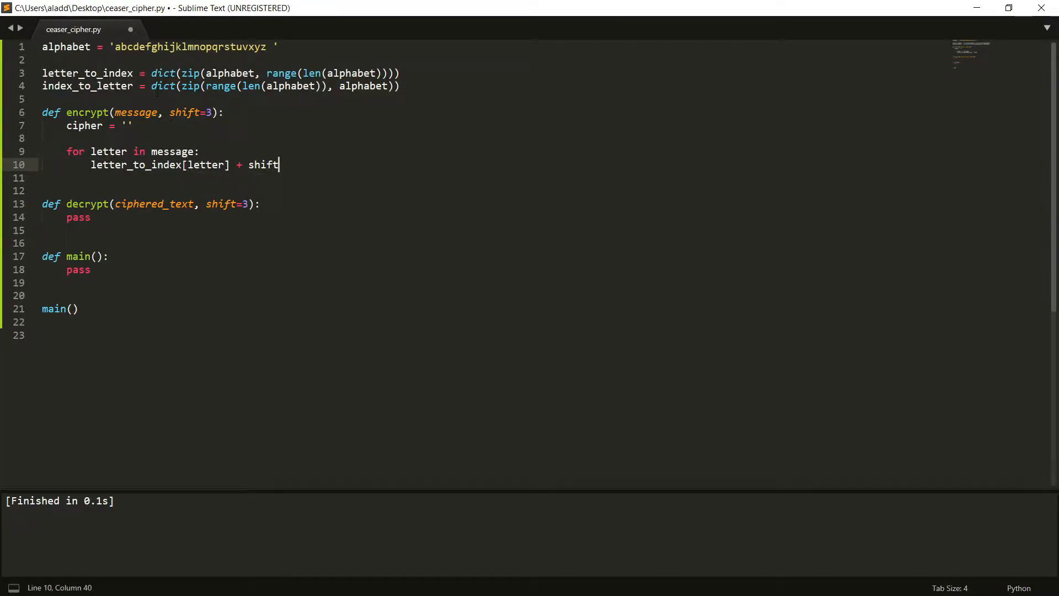
pyautogui.write(')')
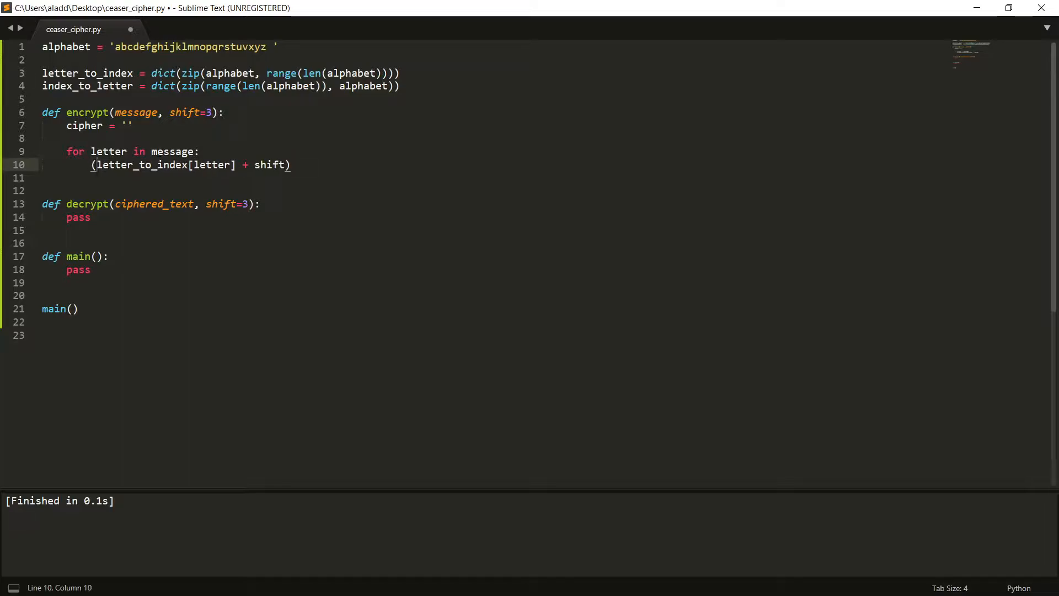
pyautogui.write('% 1')
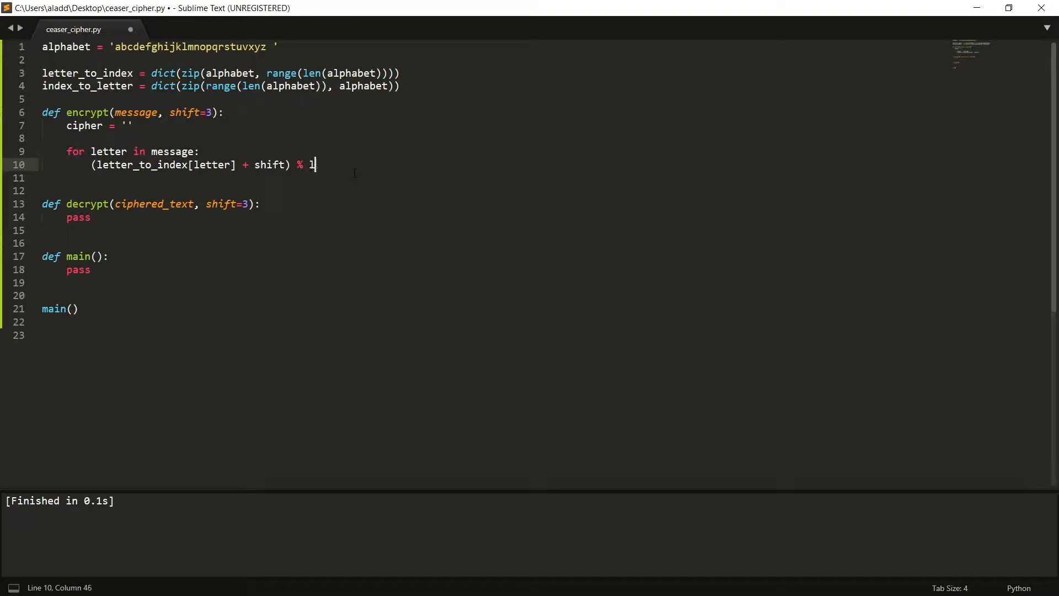
pyautogui.write('en(alphabet)')
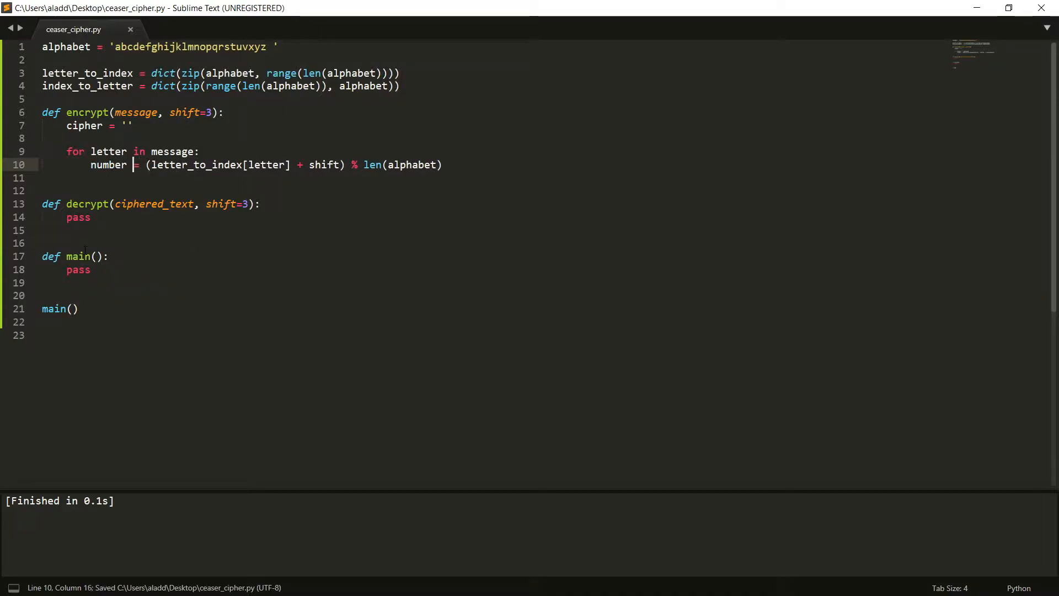
# Look up shifted_letter from the index, append it to cipher and return cipher
pyautogui.write('index')
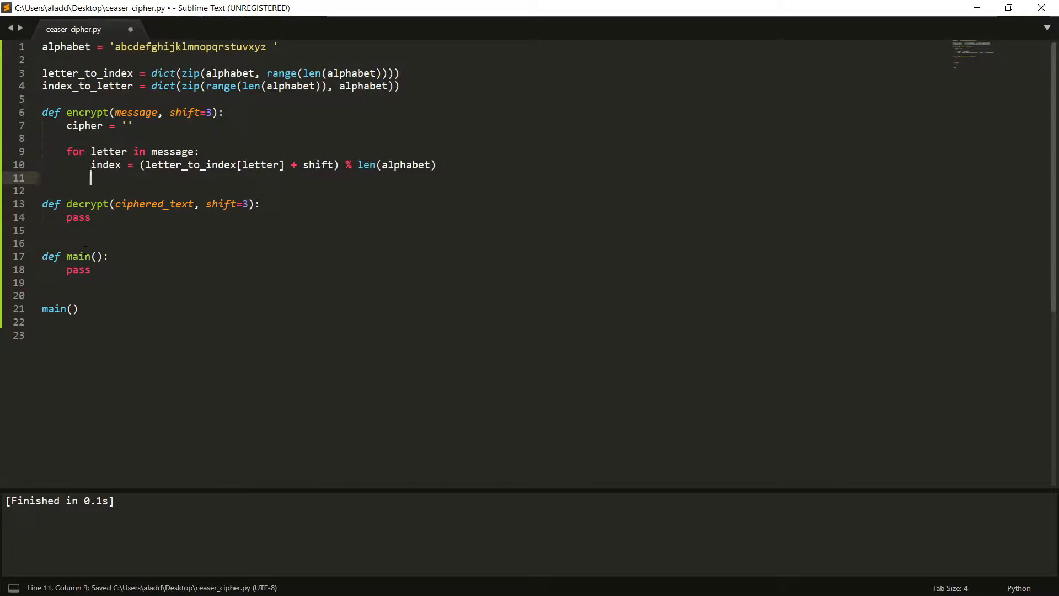
pyautogui.write('index_to_letter[index')
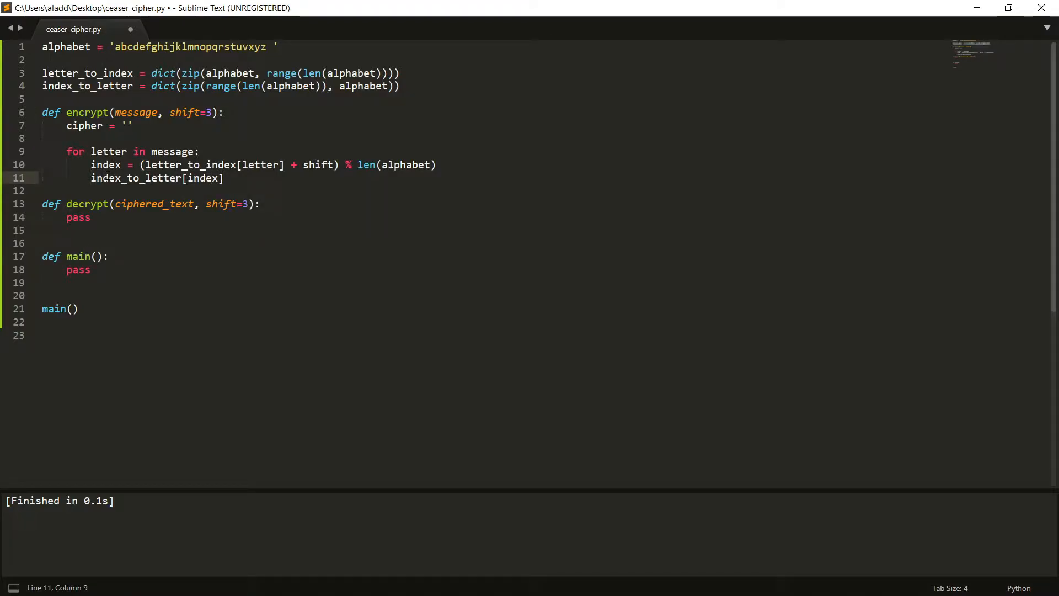
pyautogui.write('shifted_letter')
pyautogui.write('cipher +')
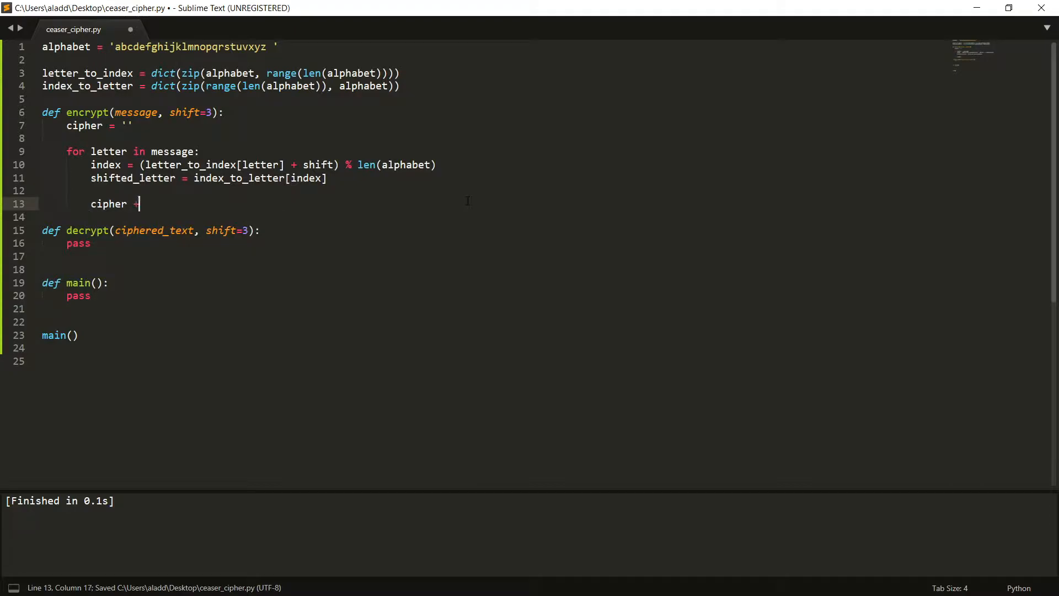
pyautogui.write('=')
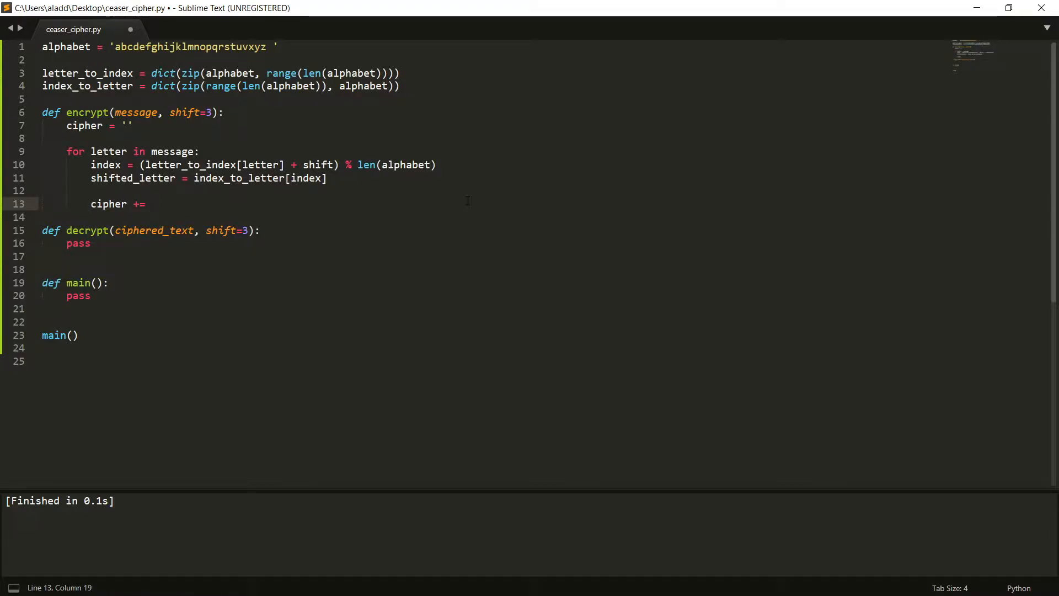
pyautogui.write('shifterd')
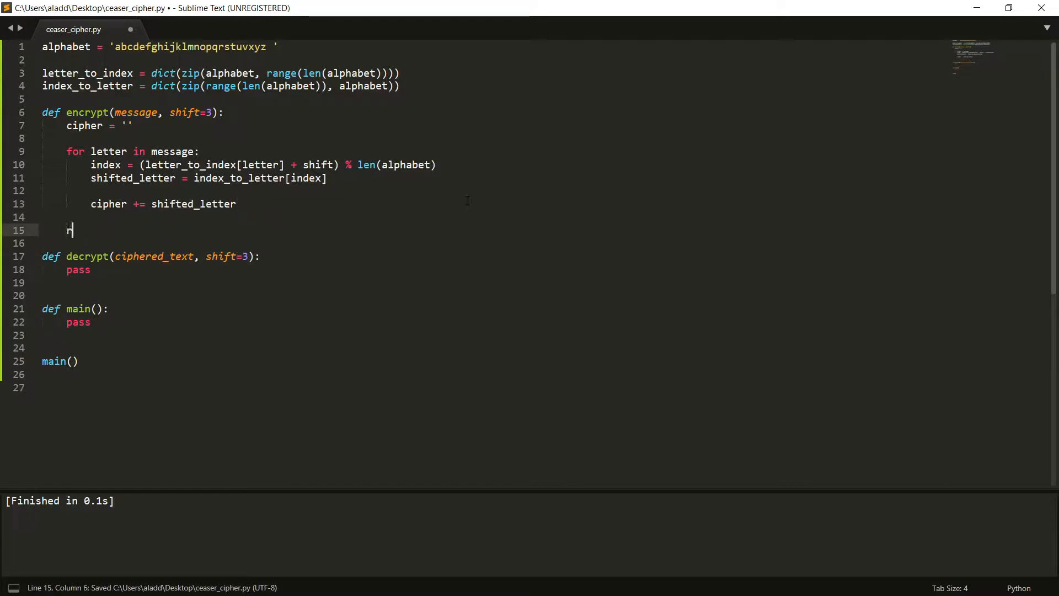
pyautogui.write('eturn ciphert')
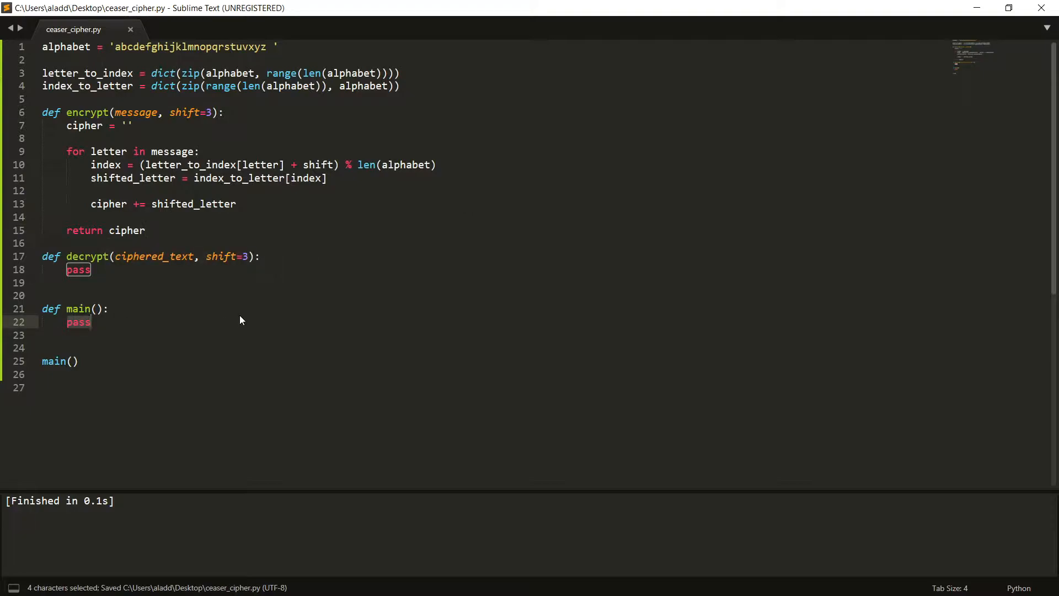
# In main, set message, compute encrypted_message = encrypt(message, shift=3) and print it
pyautogui.write("message = 'attack at noon")
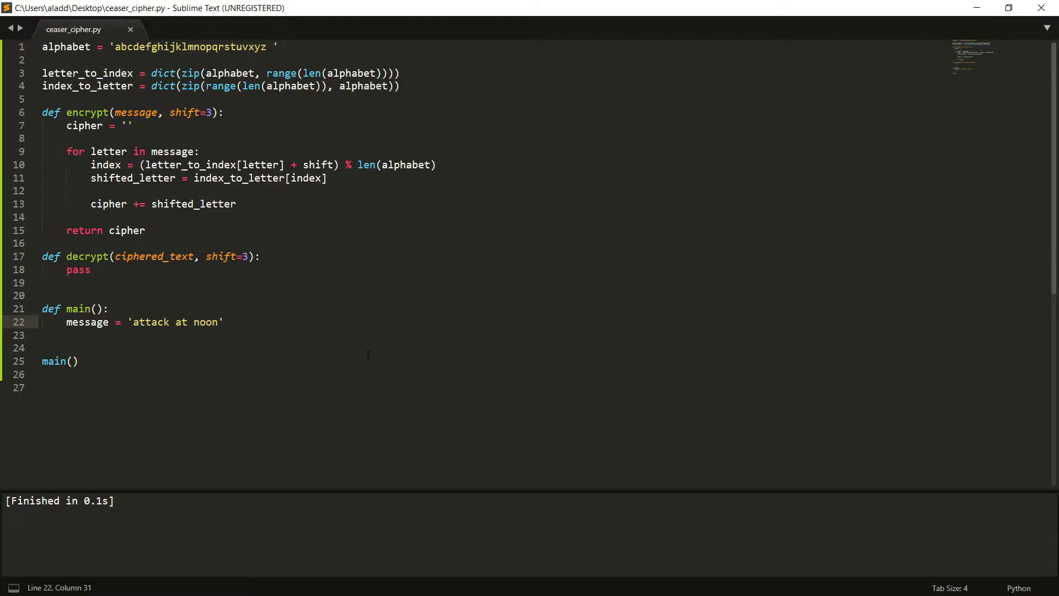
pyautogui.write('encrypted_message = encrypt(message,)')
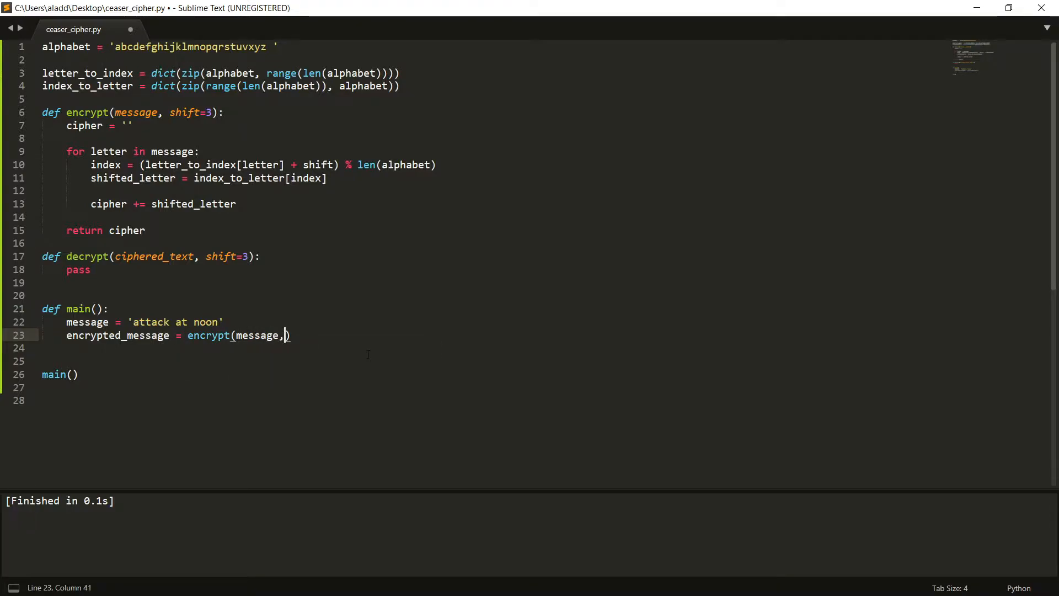
pyautogui.press('backspace')
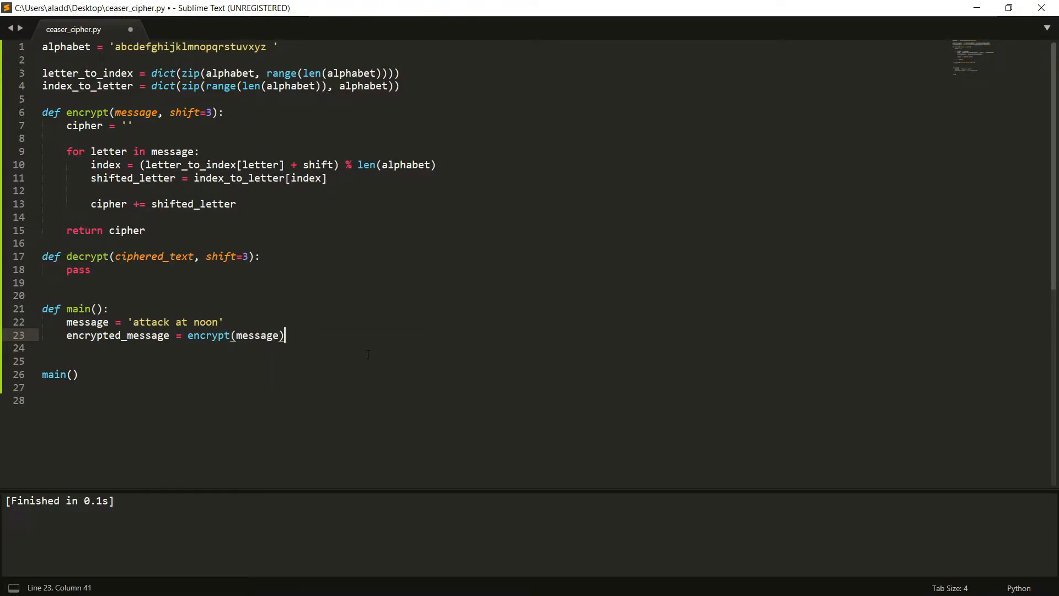
pyautogui.press('Backspace')
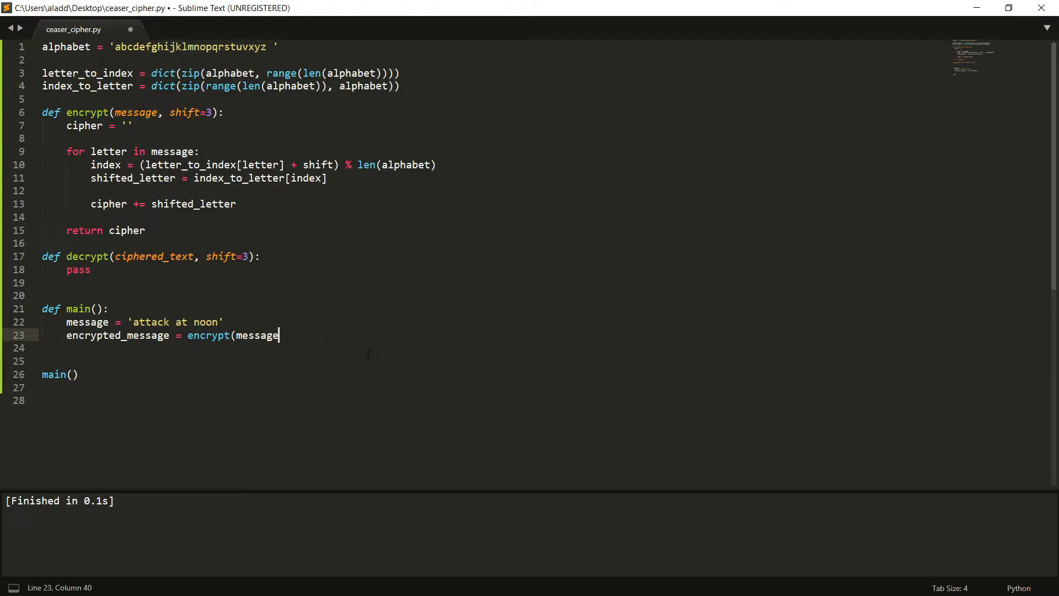
pyautogui.write(',shift=3)')
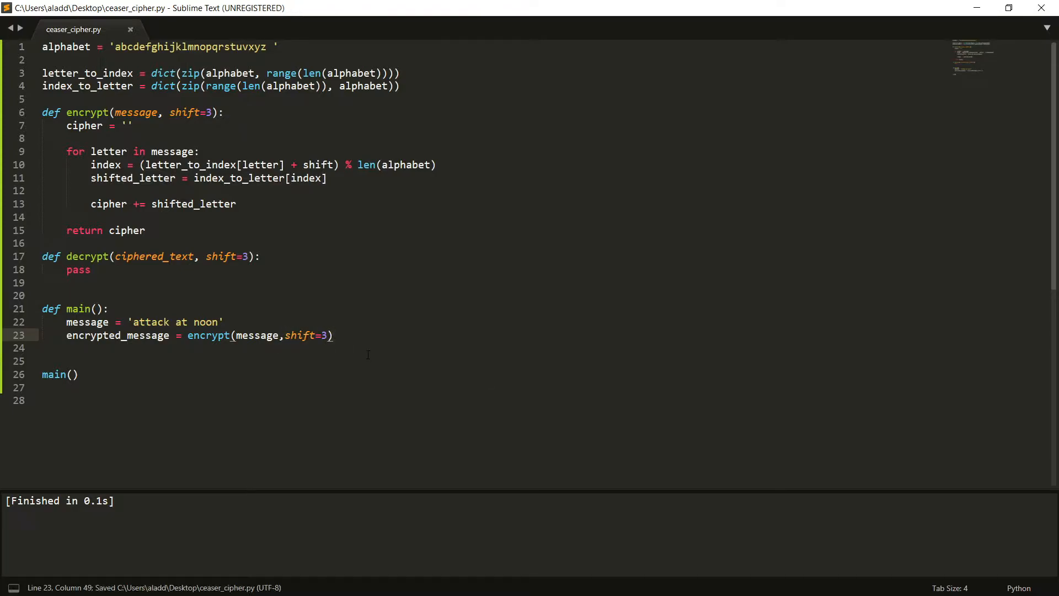
pyautogui.write('print("")')
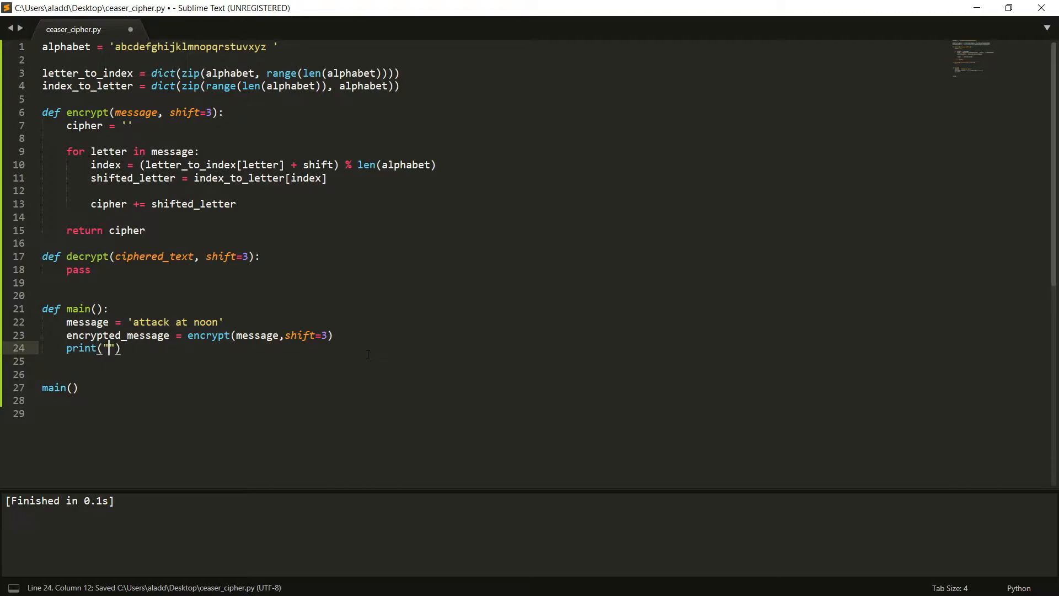
pyautogui.write('encrypted_message')
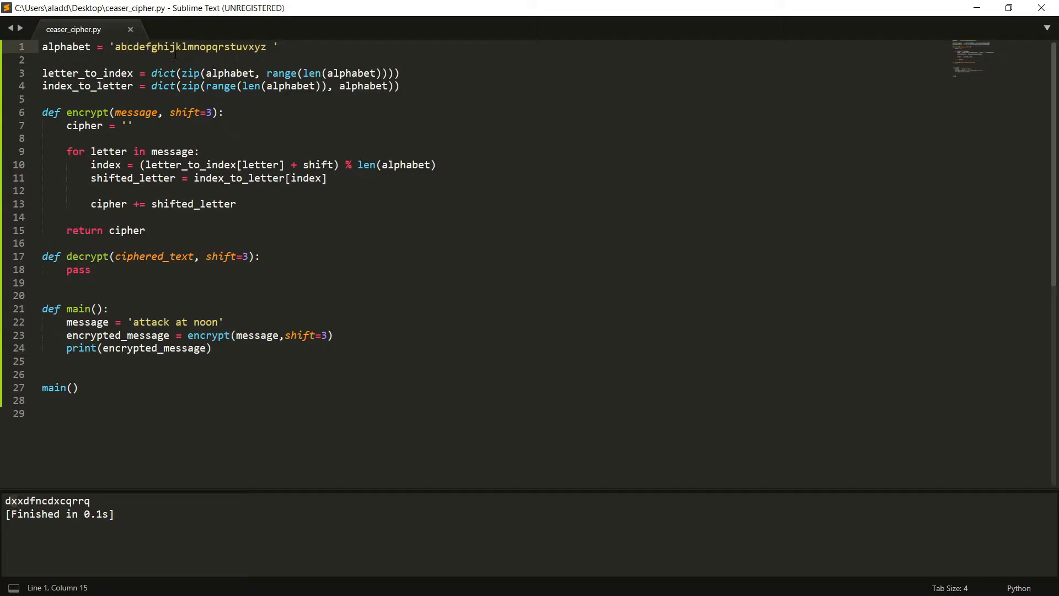
# Place the cursor after 'v' in the alphabet string to insert the missing 'w'
pyautogui.click(230, 47)
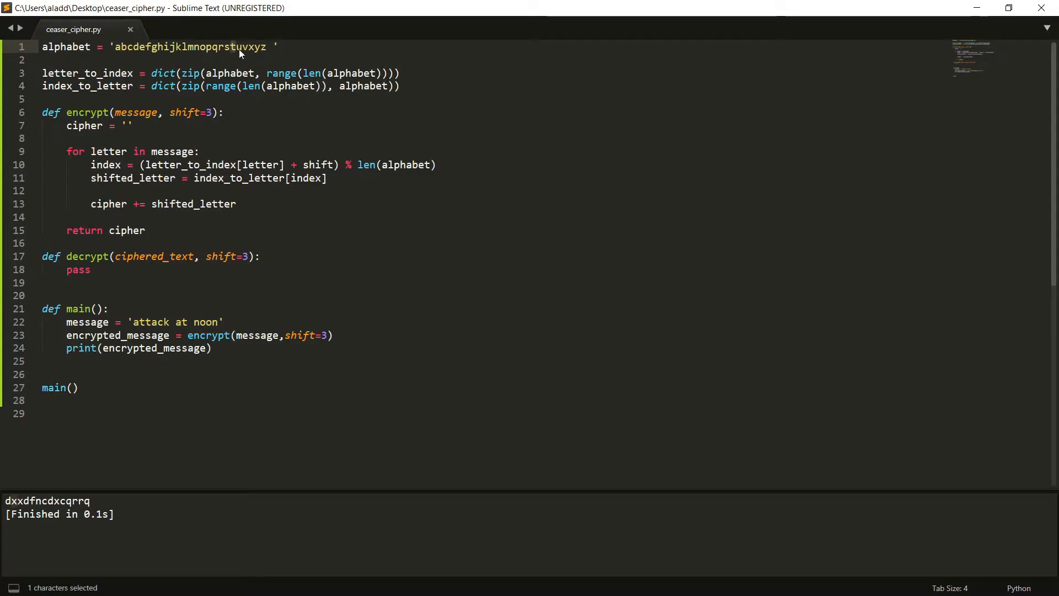
pyautogui.click(255, 46)
pyautogui.write('w')
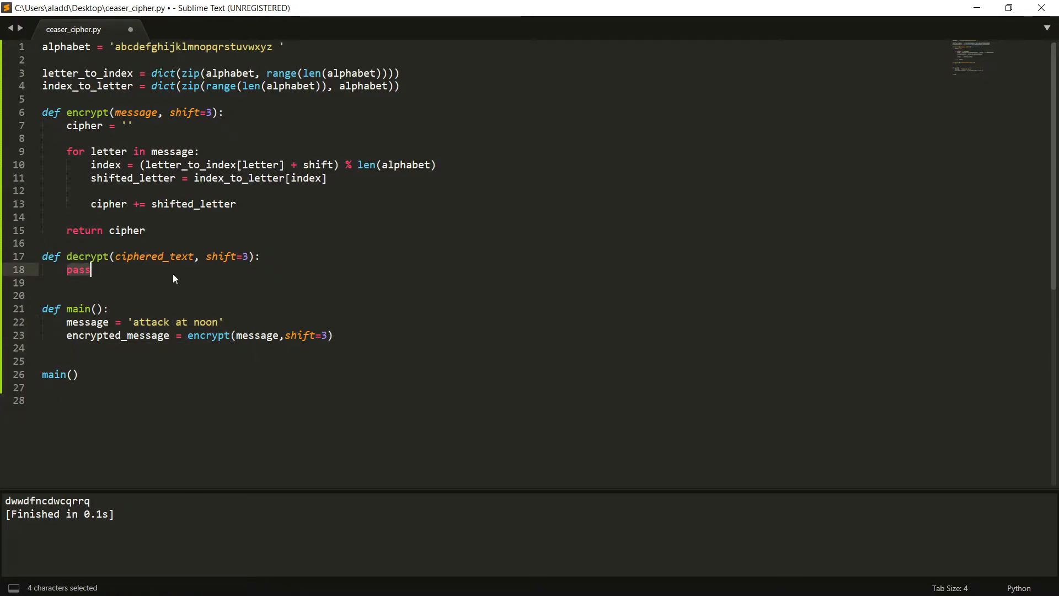
# Write decrypted = '', a loop over ciphered_text shifting back by shift, return decrypted, and save
pyautogui.write("decrypted = '")
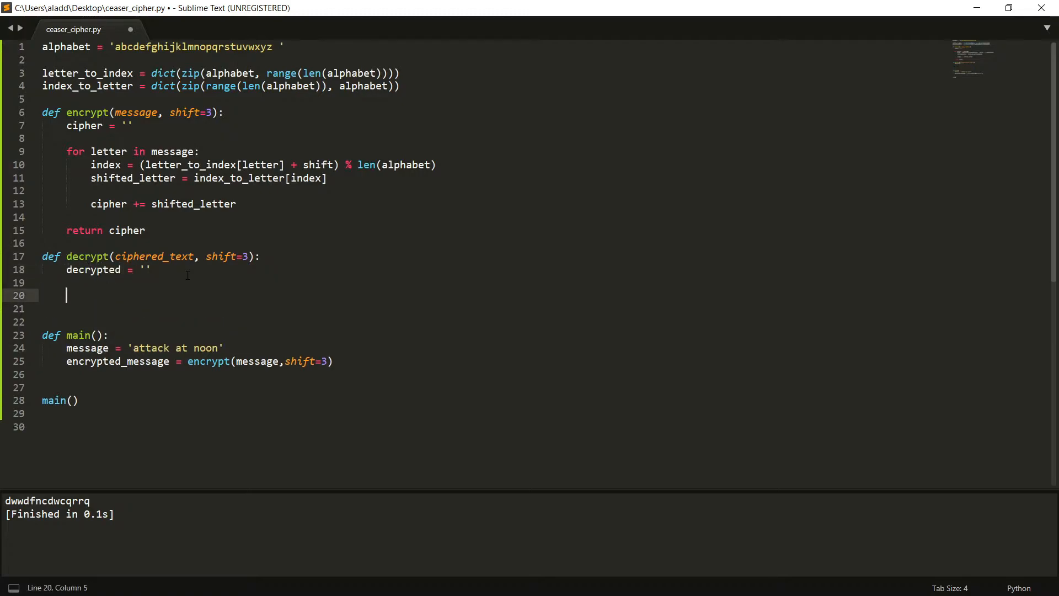
pyautogui.press('ctrl+s')
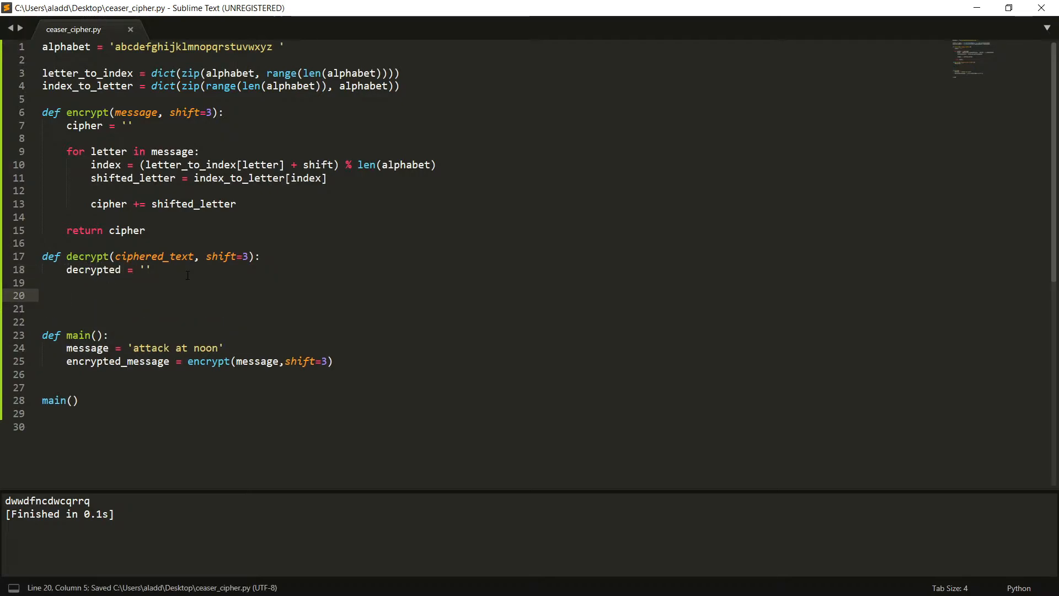
pyautogui.write('for')
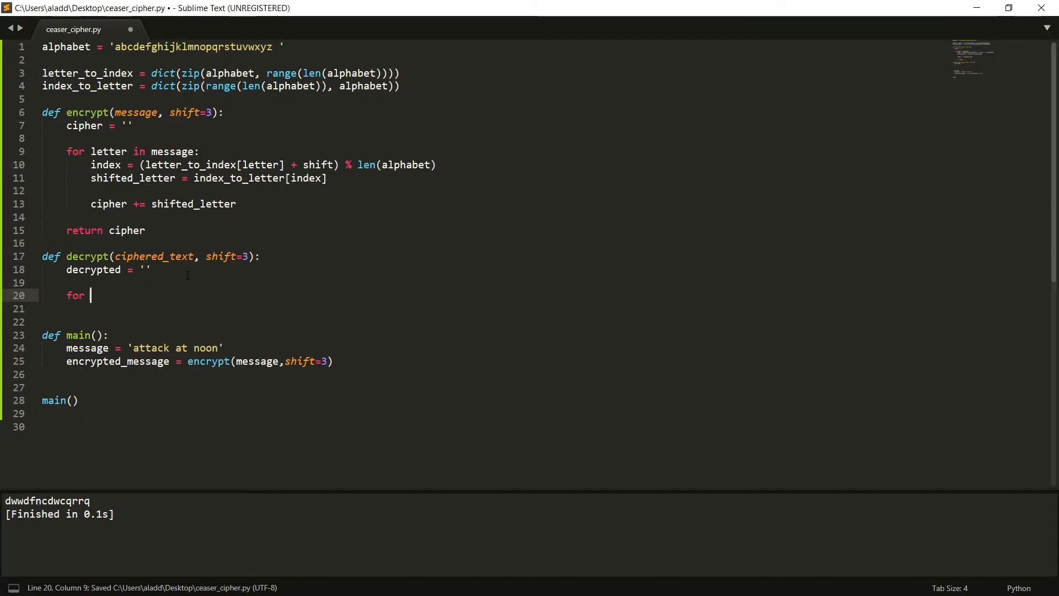
pyautogui.write('letter in ciphered_text:')
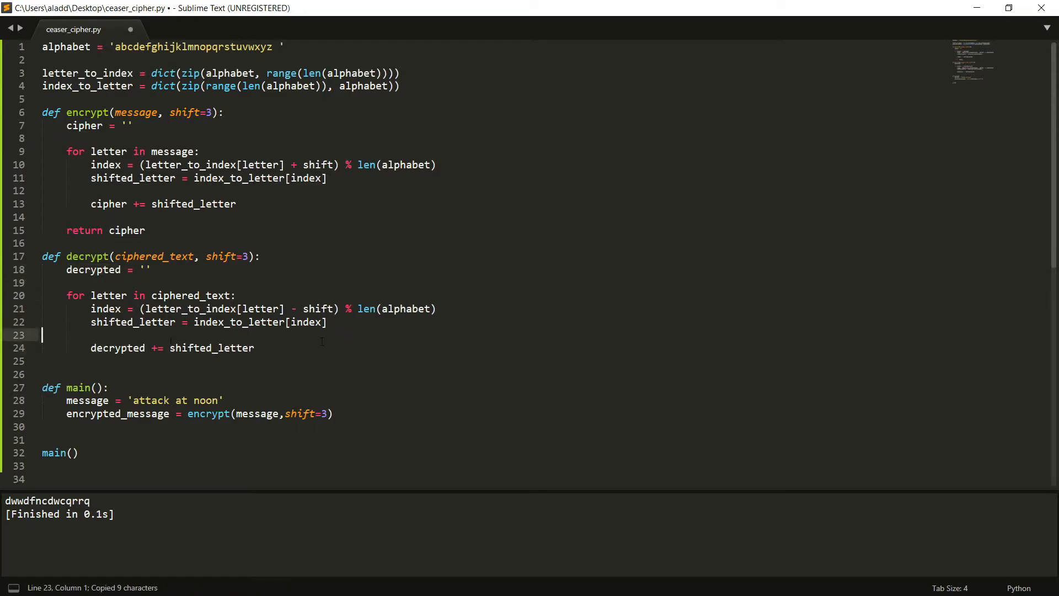
pyautogui.press('ctrl+s')
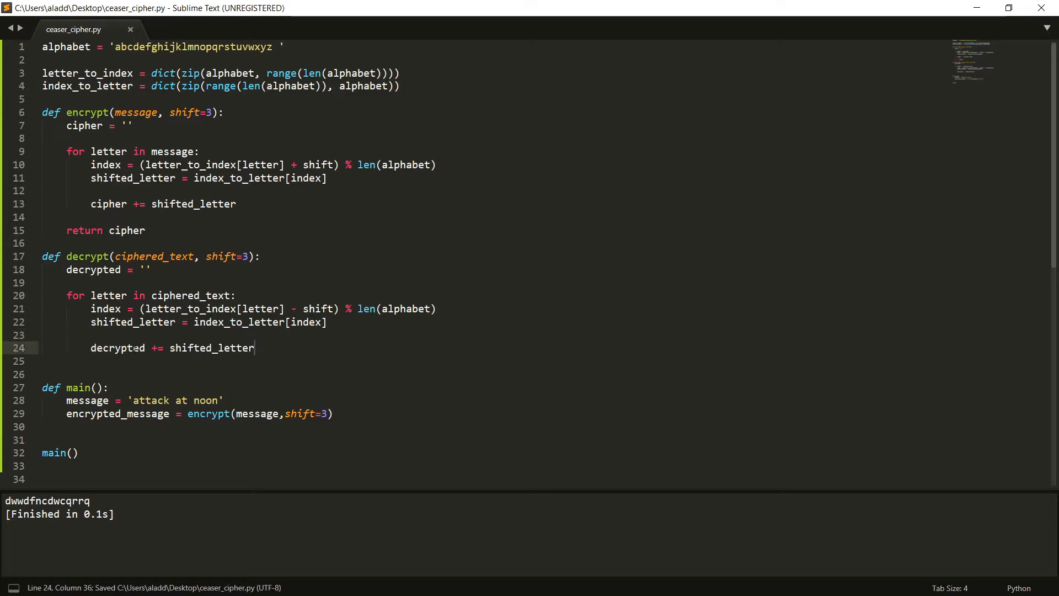
pyautogui.write('return decrypte')
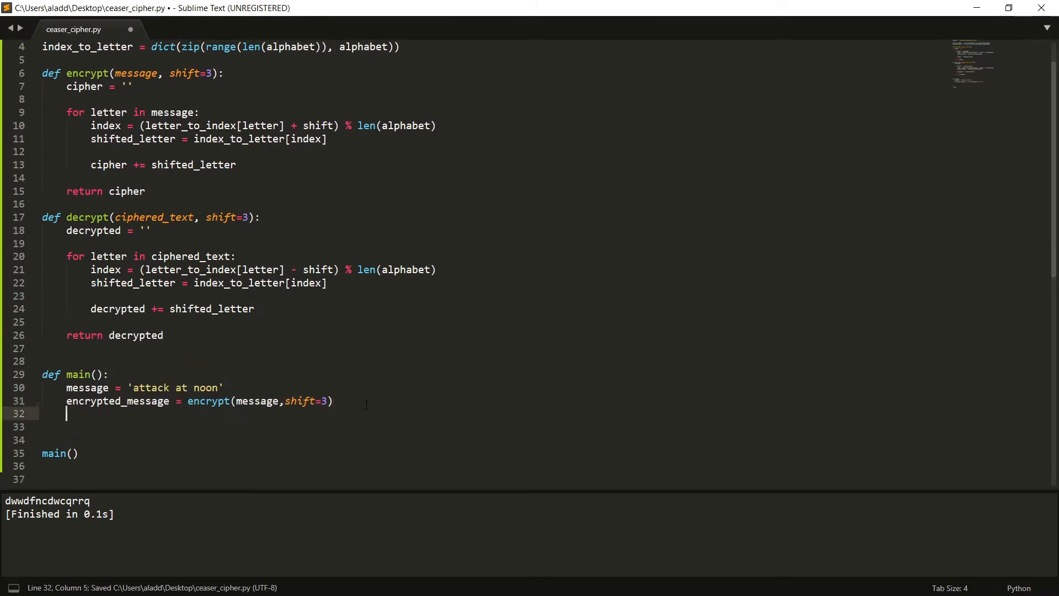
# Add decrypted_message = decrypt(encrypted_message, shift=3) in main
pyautogui.write('decrypt(encrypted_message')
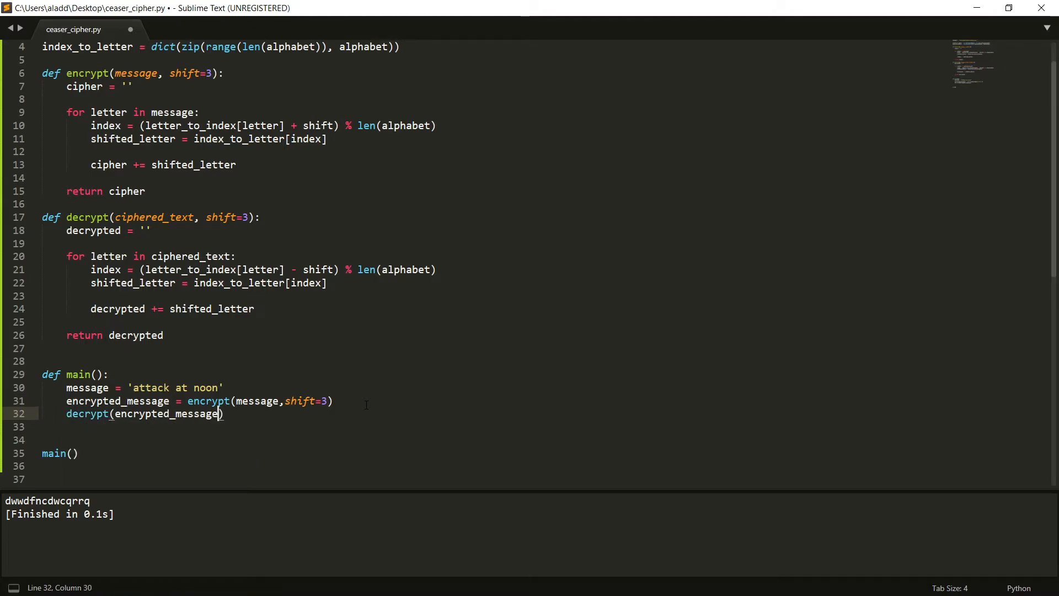
pyautogui.write(', shift=3')
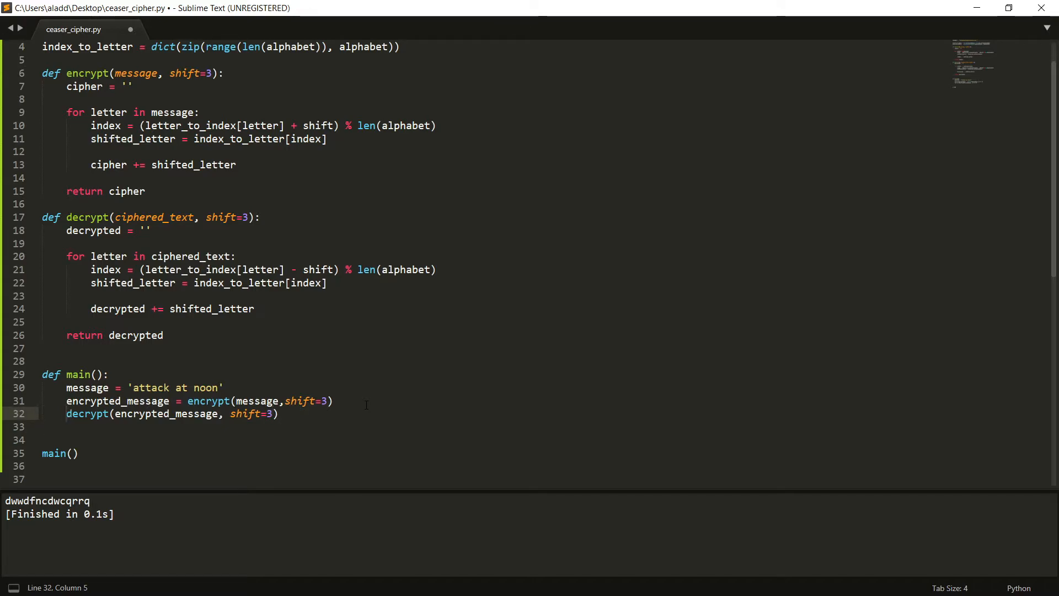
pyautogui.write('decrypted_message =')
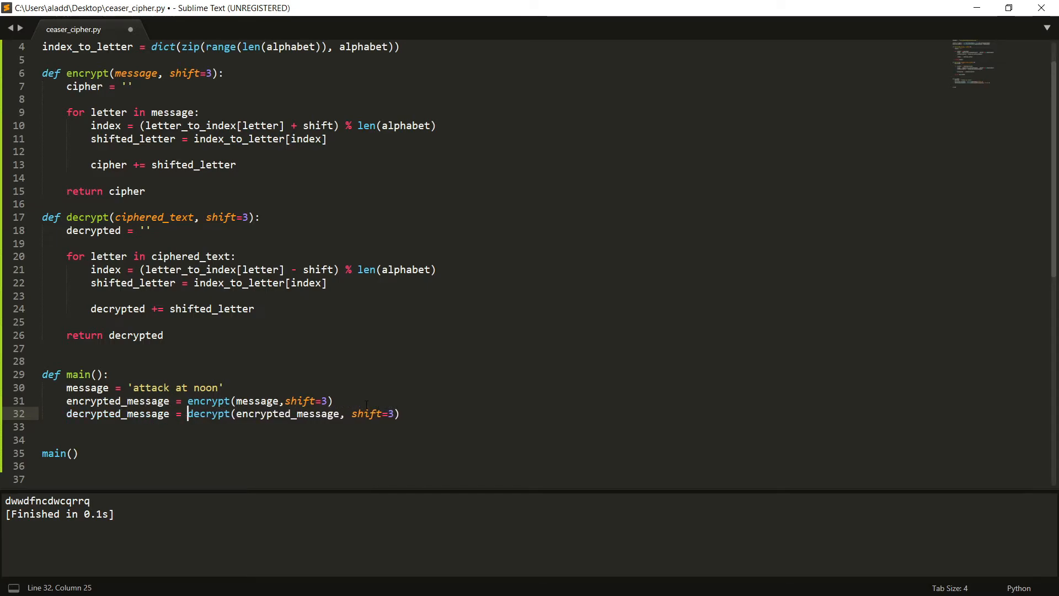
# Print the original, encrypted and decrypted messages with 'Original', 'Encrypted' and 'Decrypted' labels
pyautogui.write('pr')
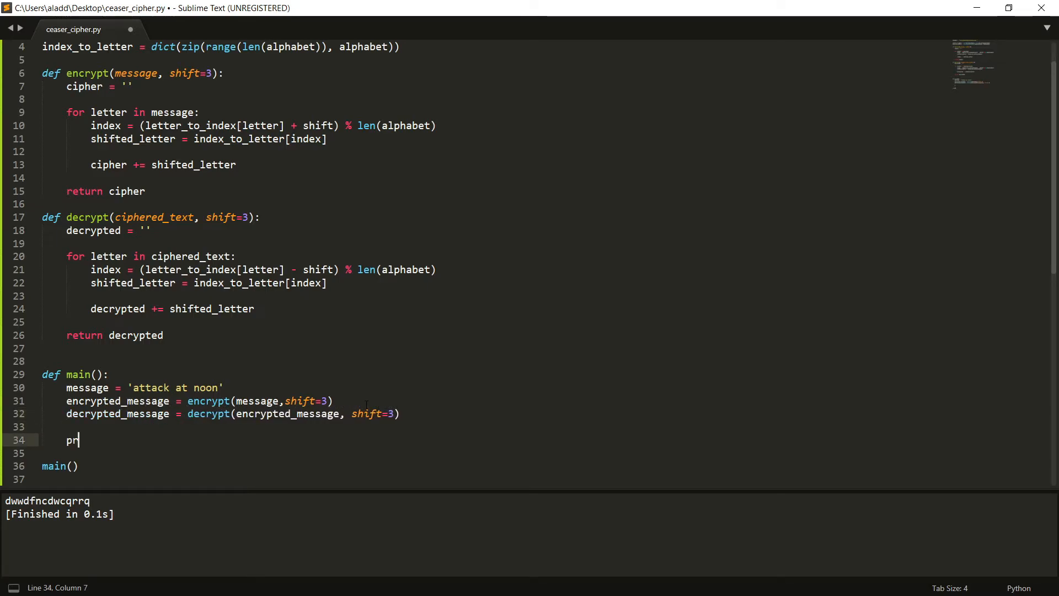
pyautogui.write("int('')")
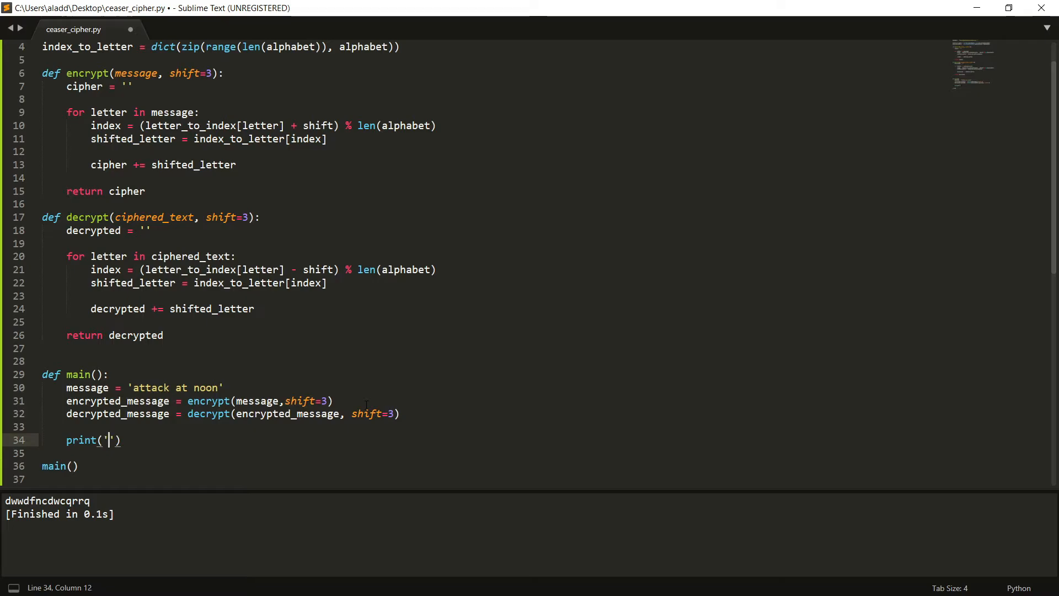
pyautogui.write('Original message:')
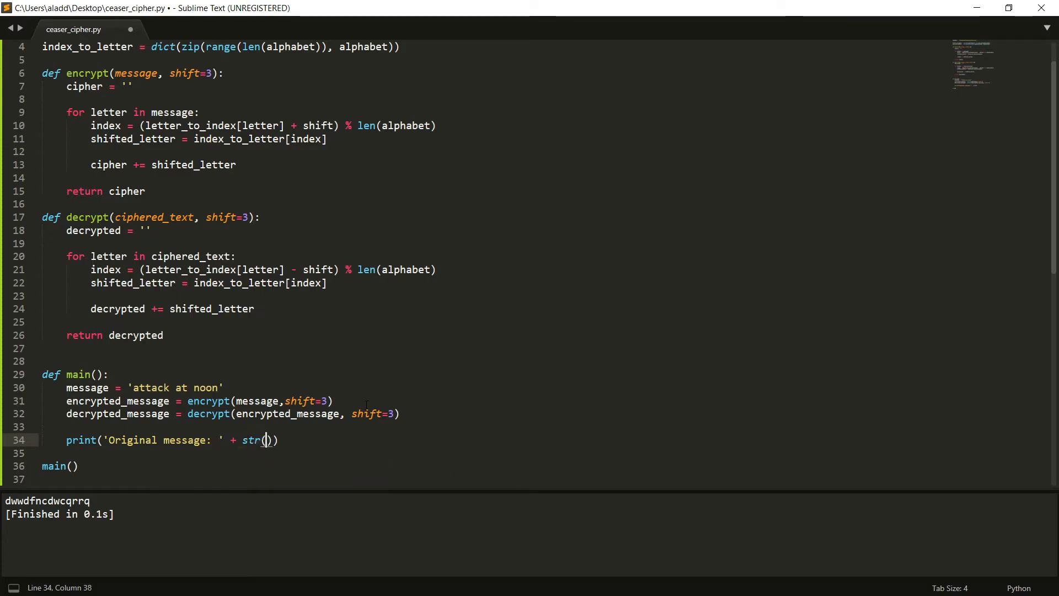
pyautogui.write('message')
pyautogui.write('print')
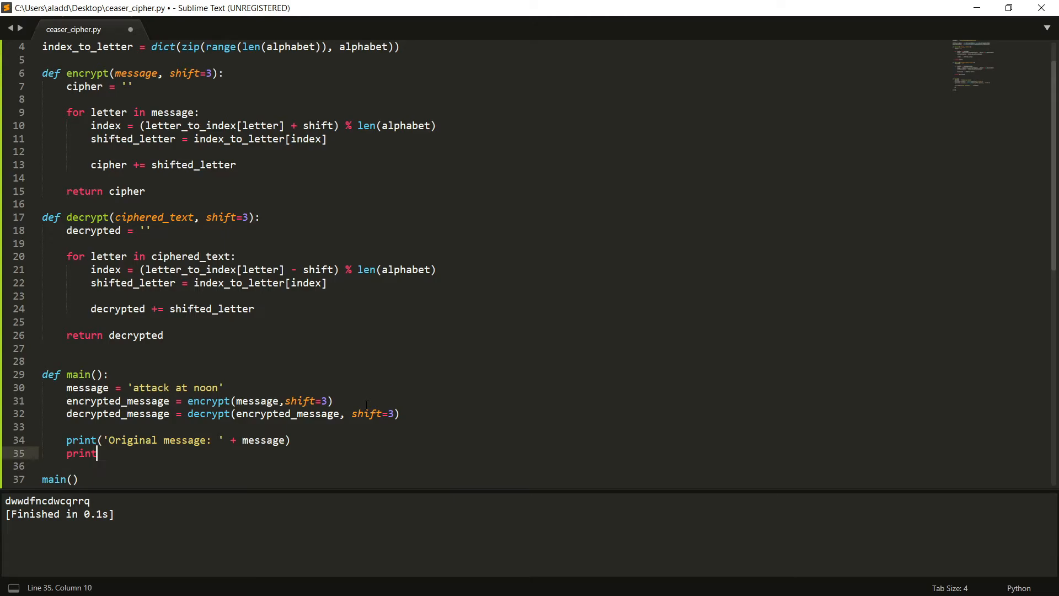
pyautogui.write("('D'")
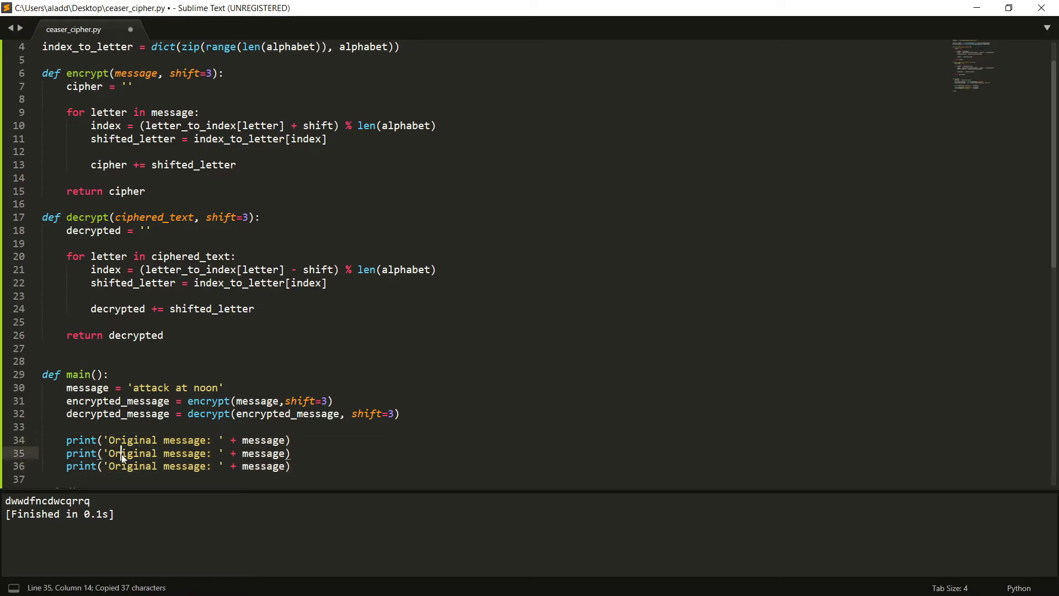
pyautogui.write('Encrypted')
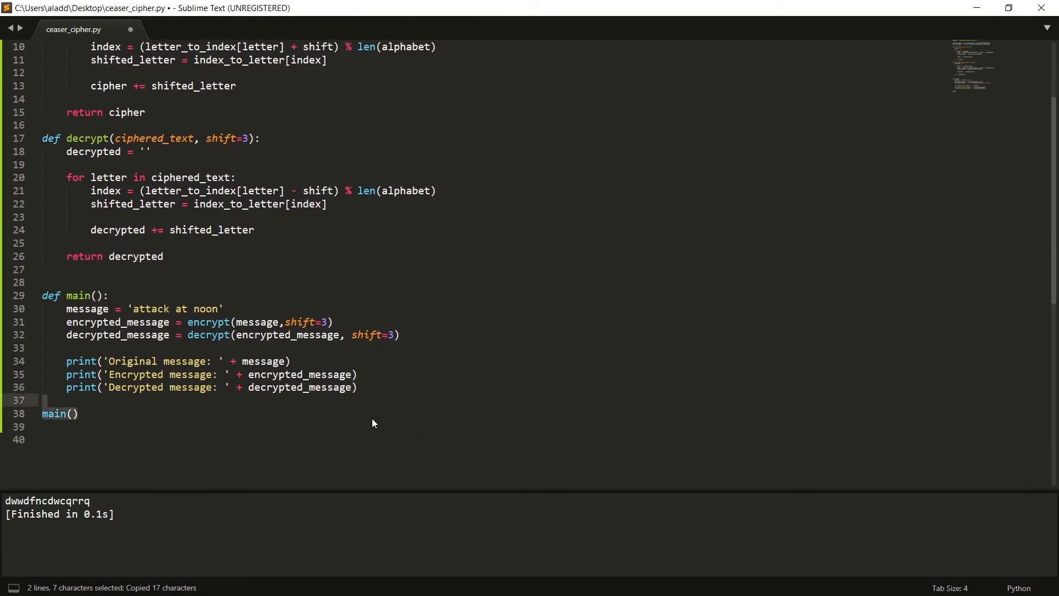
# Build the script with Ctrl+B to show 'attack at noon', dwwdfncdwcqrrq and the decrypted 'attack at noon'
pyautogui.press('ctrl+b')
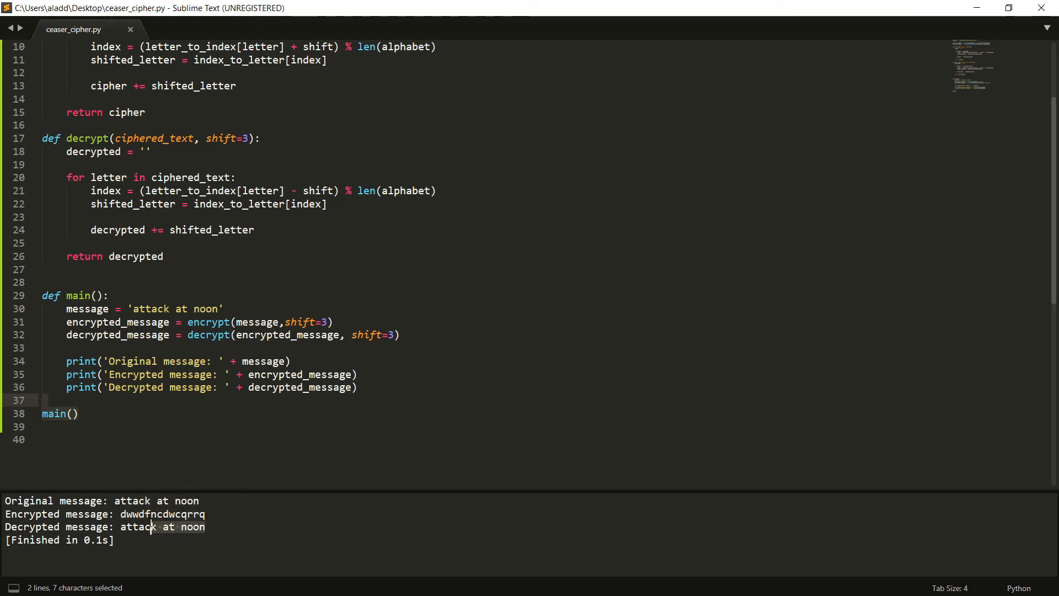
pyautogui.click(208, 514)
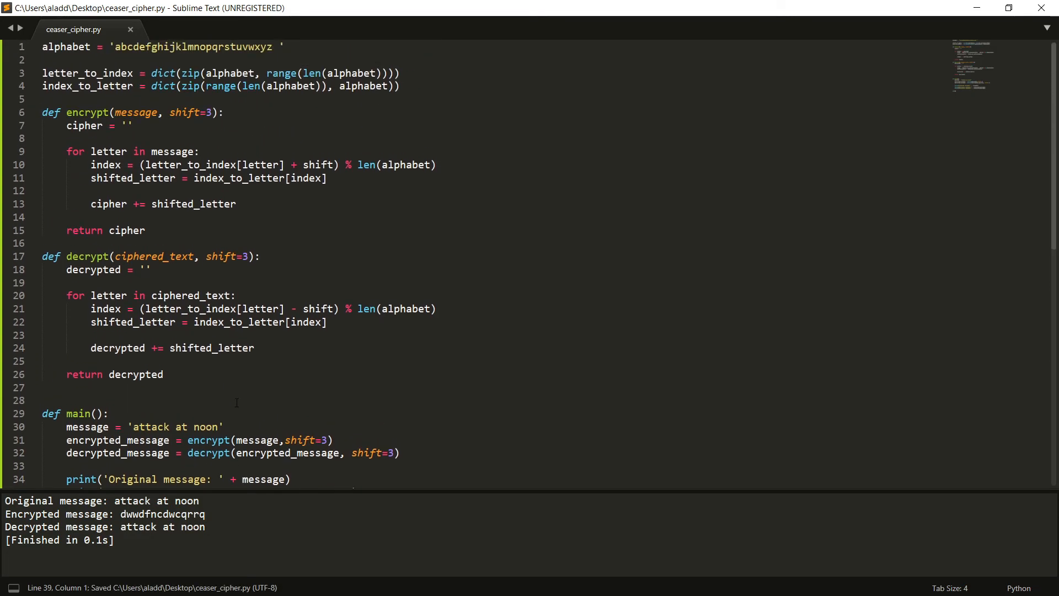
pyautogui.scroll(-3)
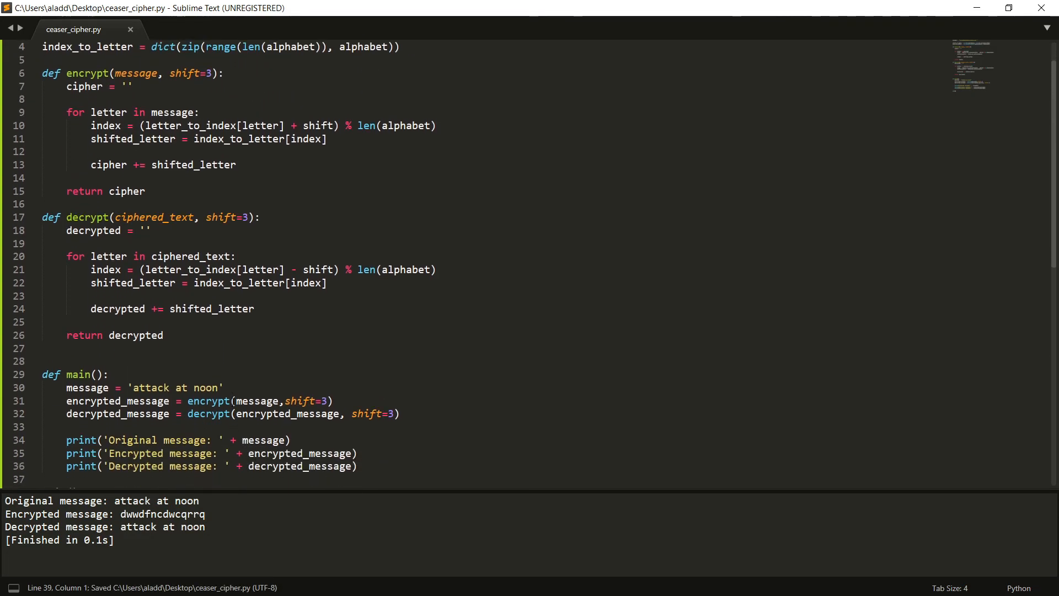